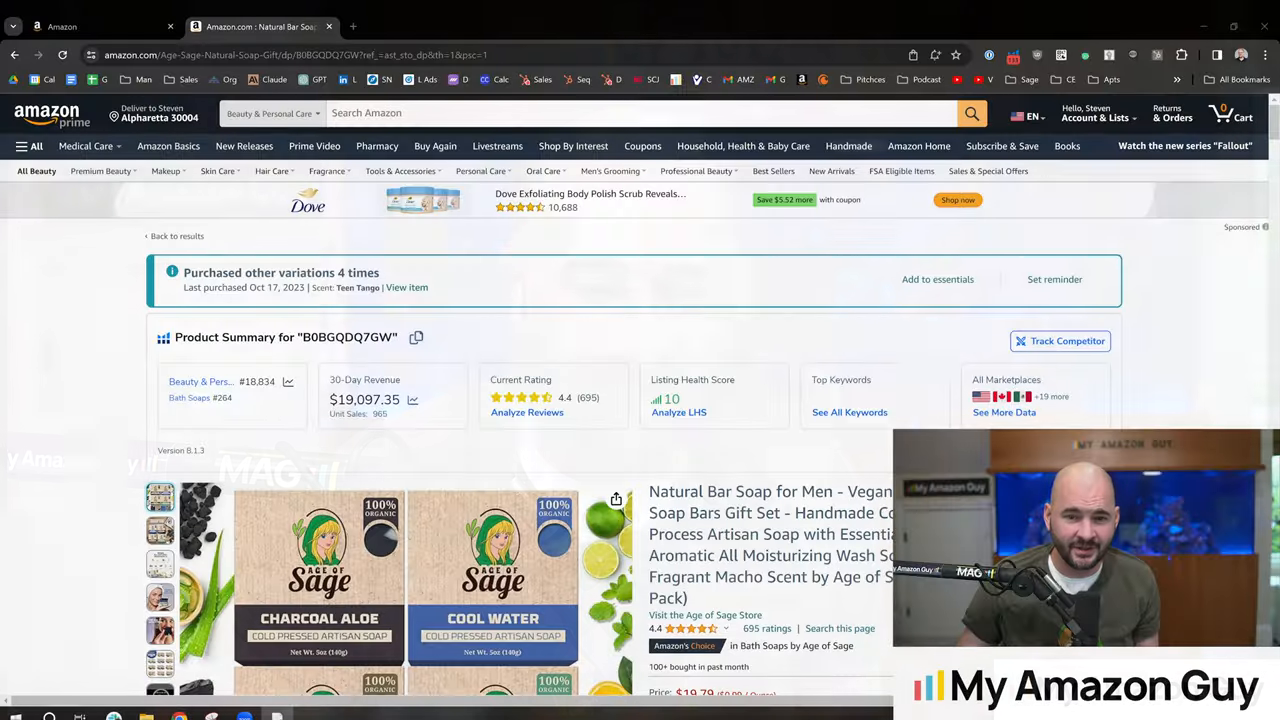
# Scroll through the soap's one-star reviews, including the 'Harsher than Dr Sasquatch' review
pyautogui.scroll(-3)
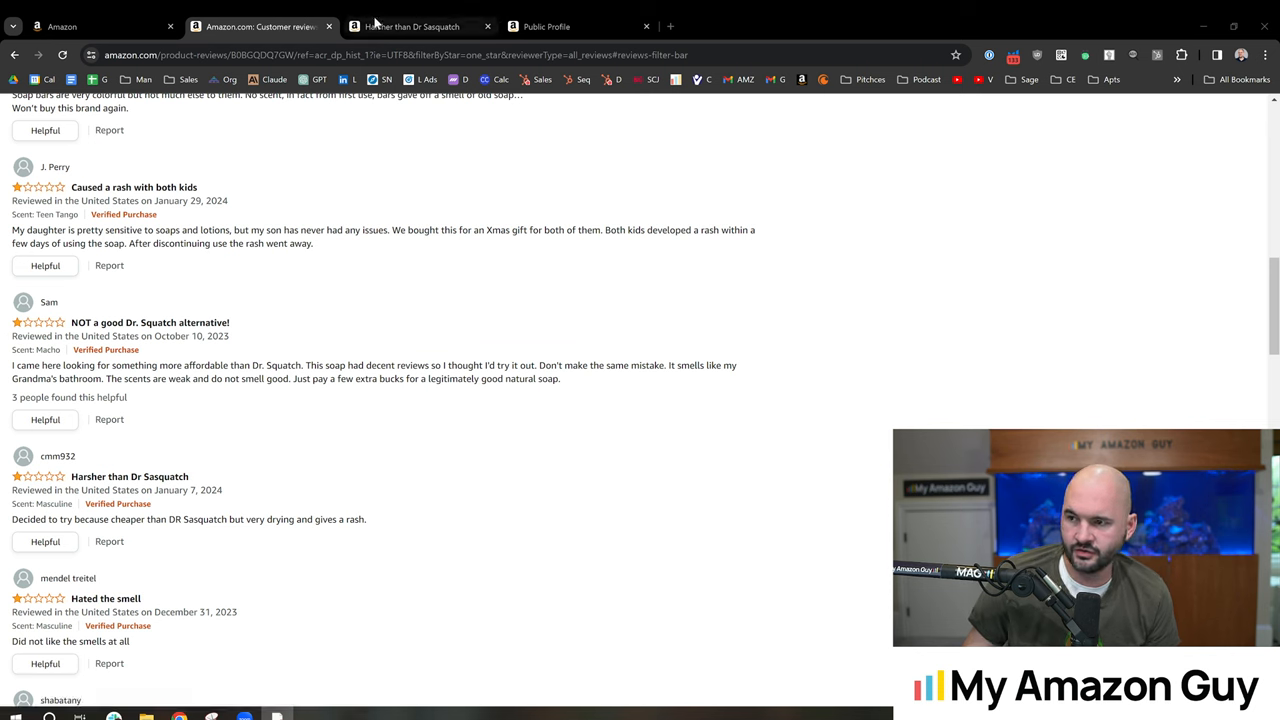
pyautogui.moveTo(410, 26)
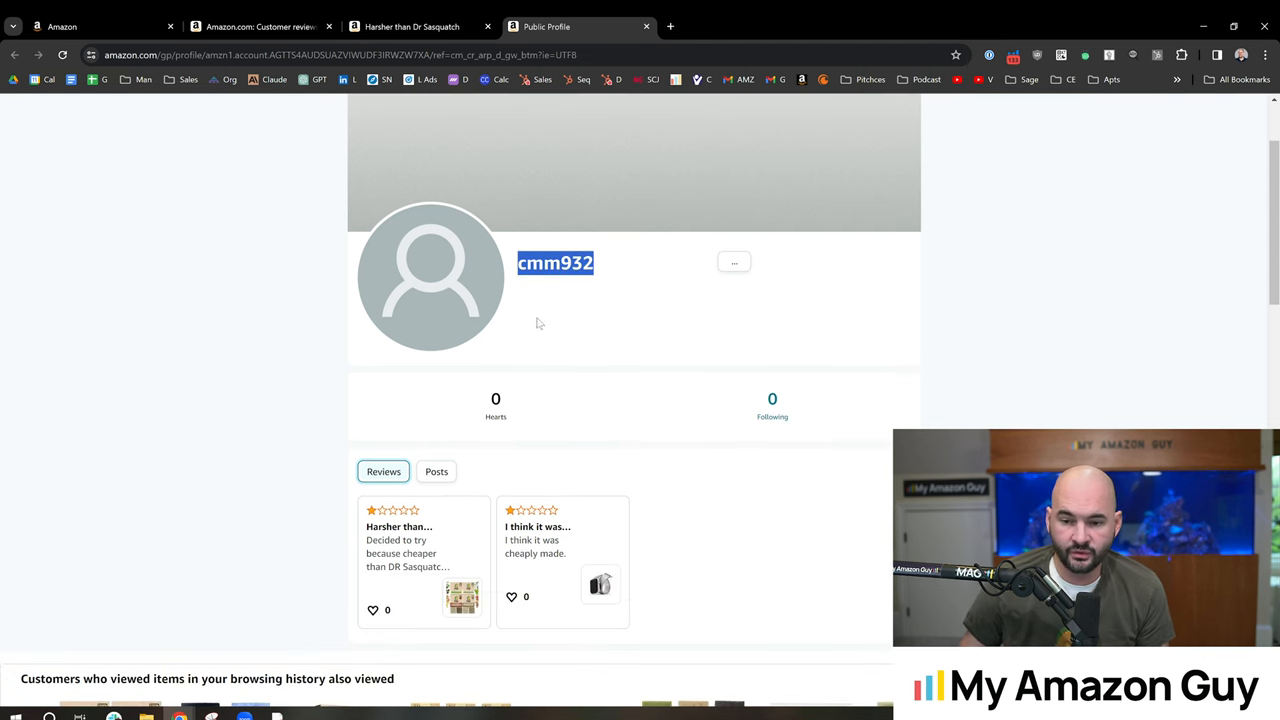
pyautogui.moveTo(308, 325)
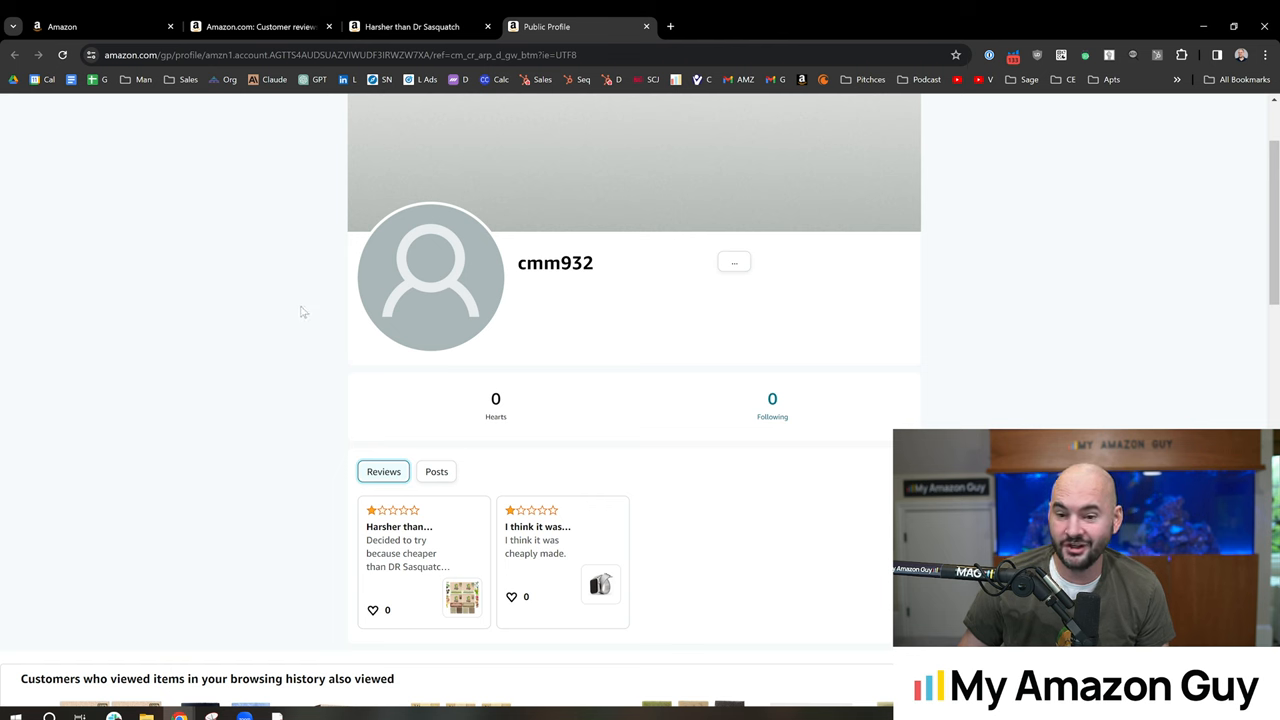
# Compare the one-star list and 'Harsher than Dr Sasquatch' review, ending on the reviewer's profile
pyautogui.scroll(-3)
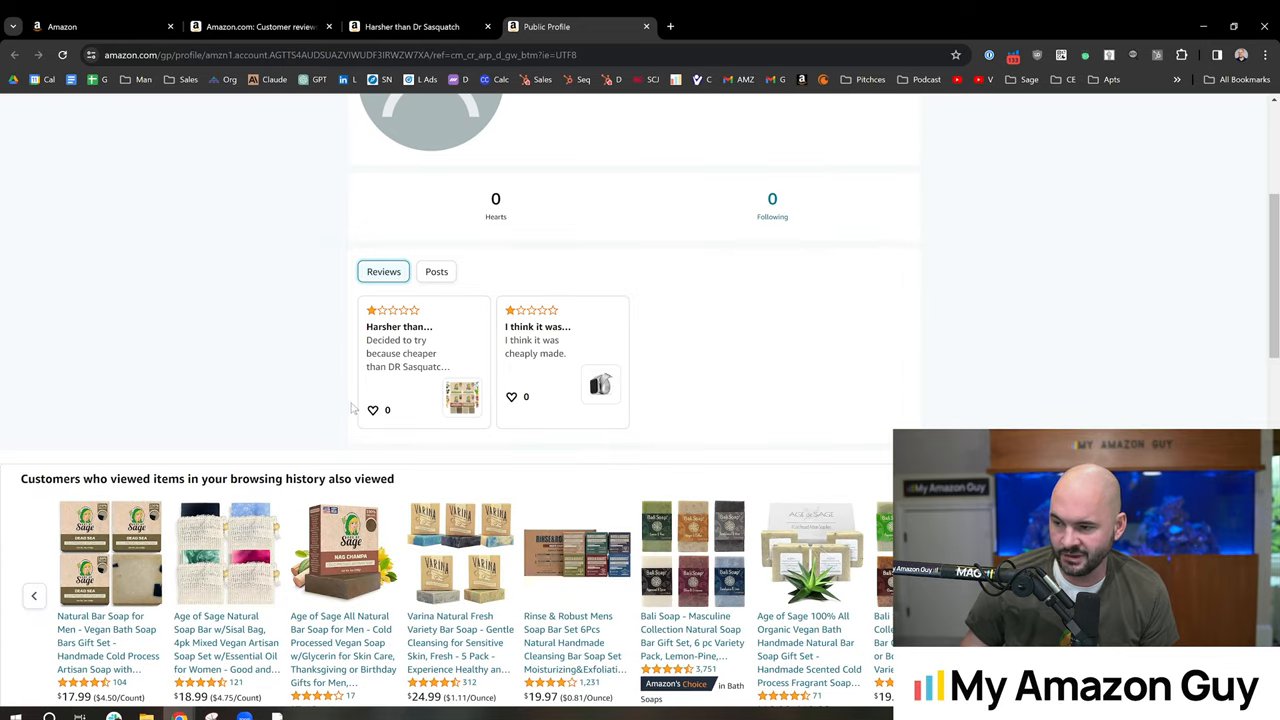
pyautogui.moveTo(270, 333)
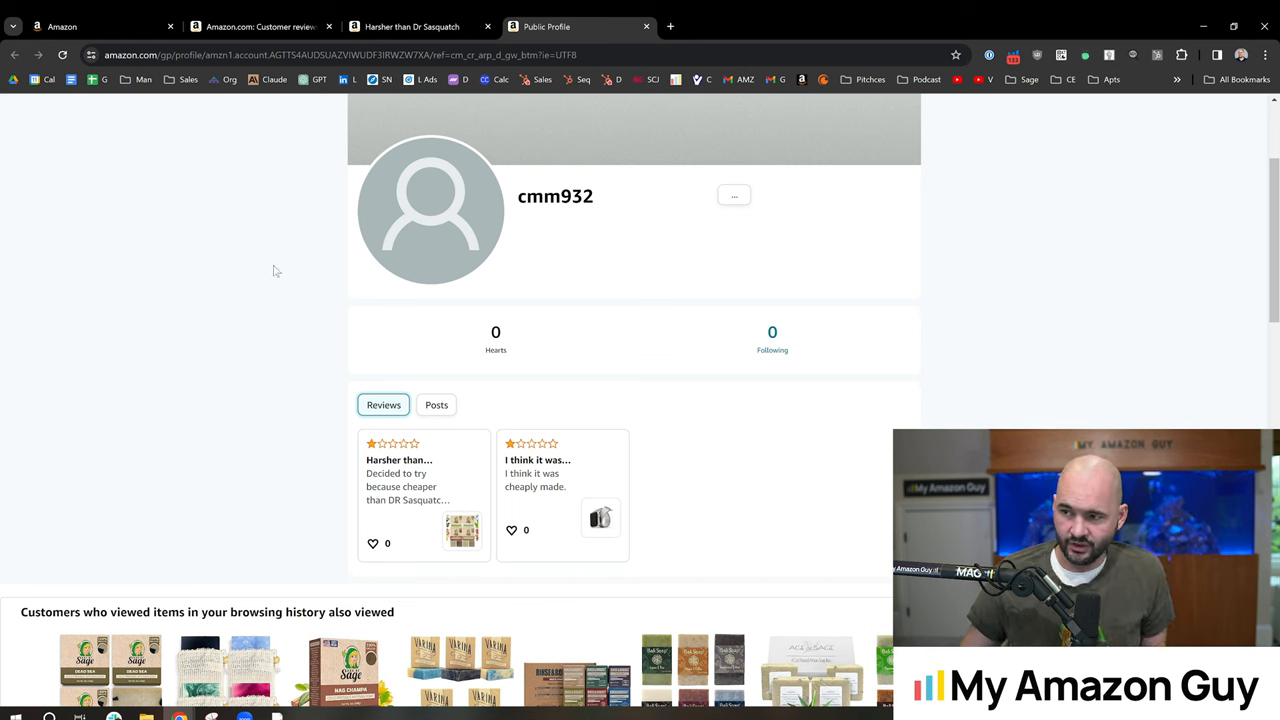
pyautogui.moveTo(321, 337)
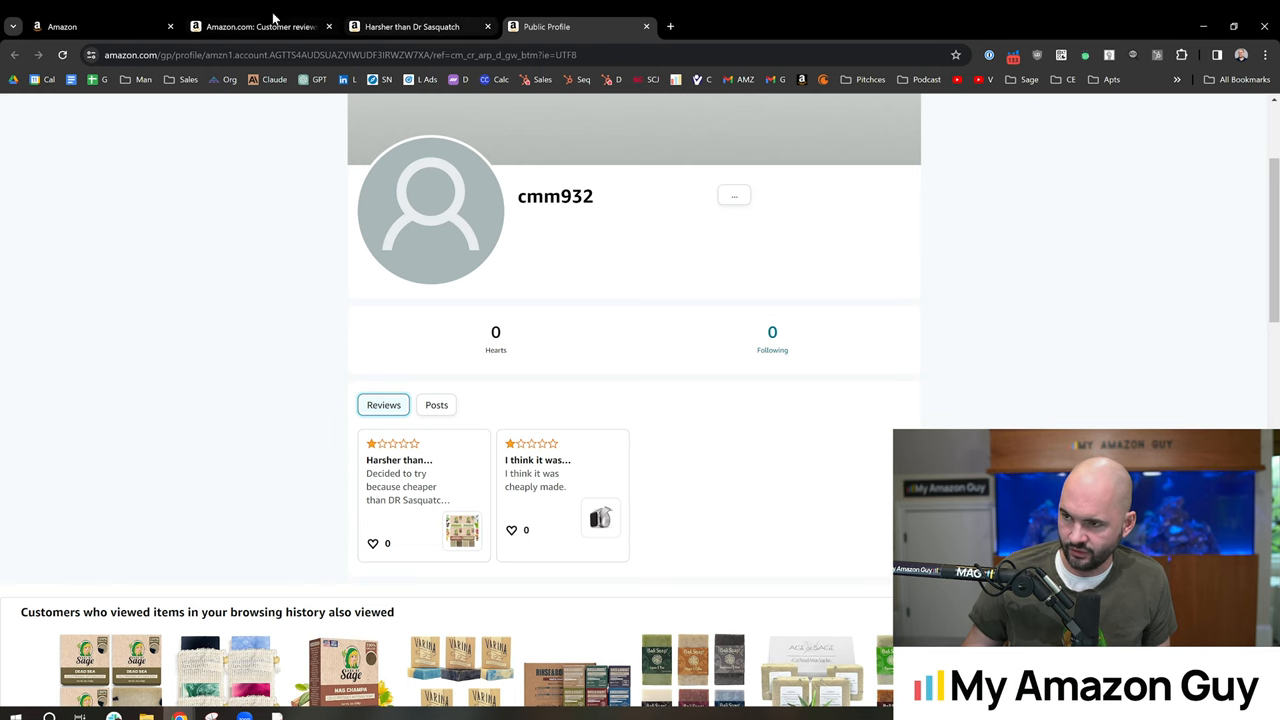
pyautogui.click(260, 27)
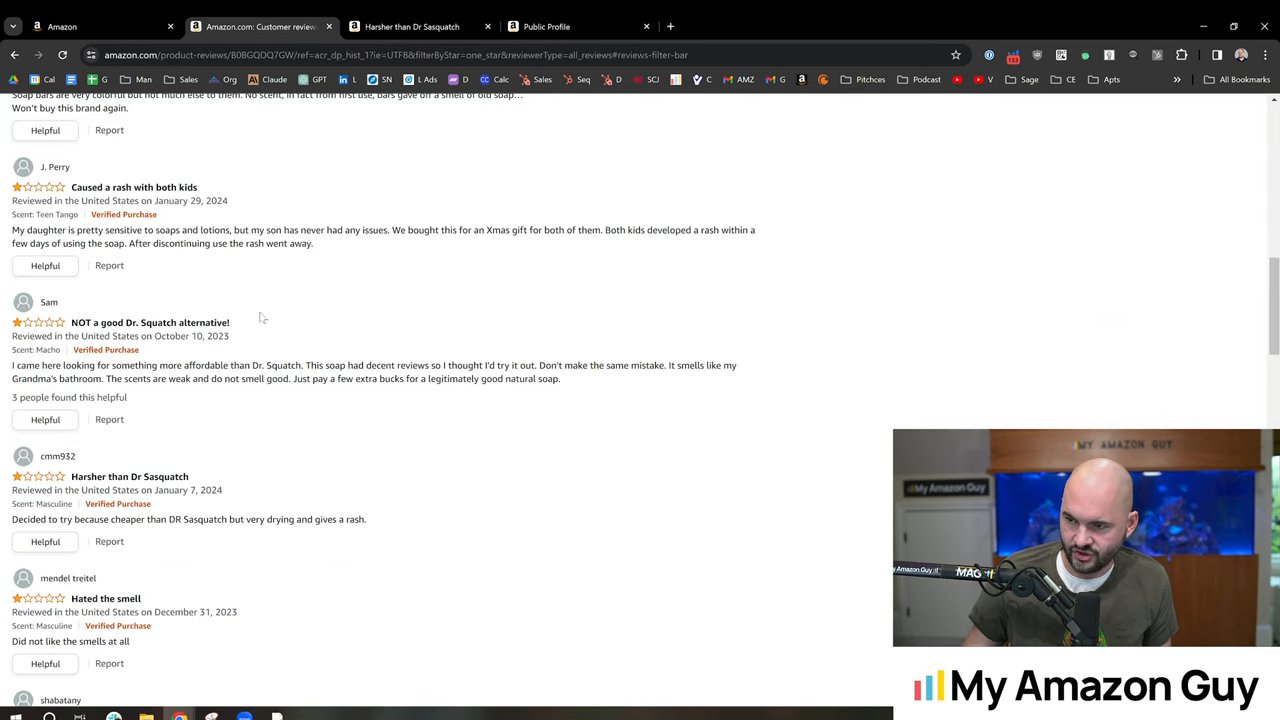
pyautogui.click(411, 27)
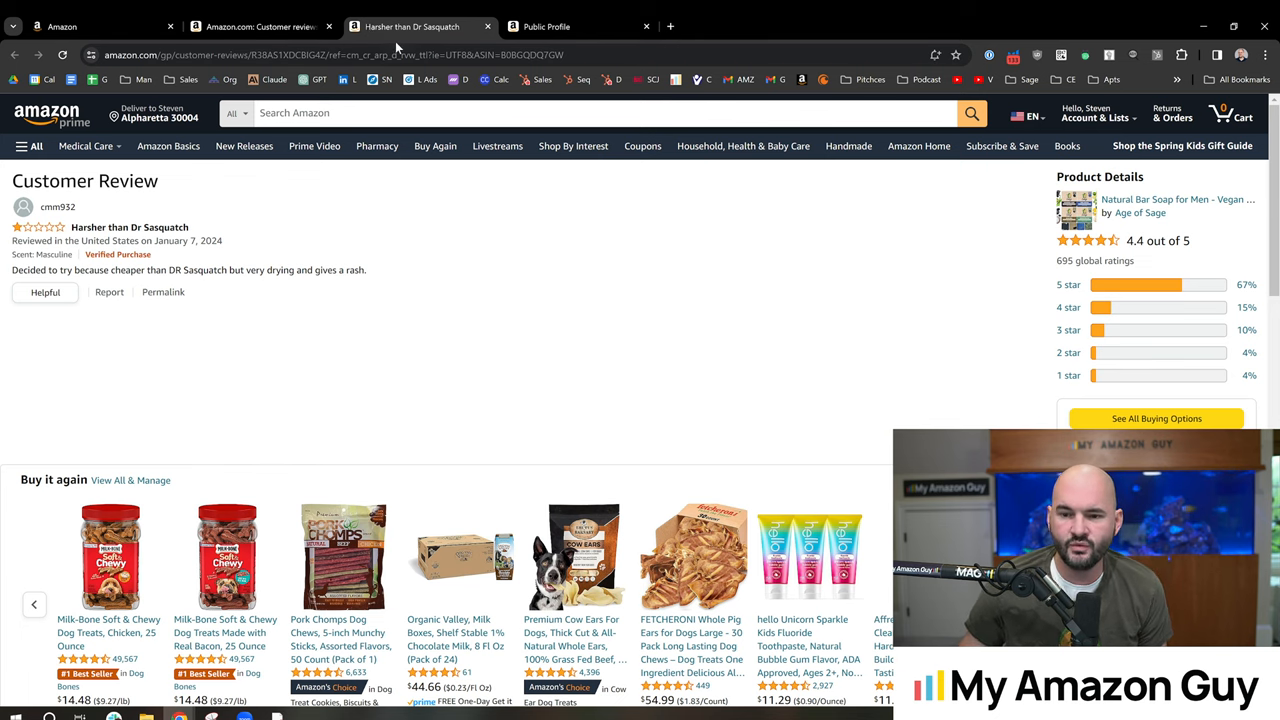
pyautogui.moveTo(411, 27)
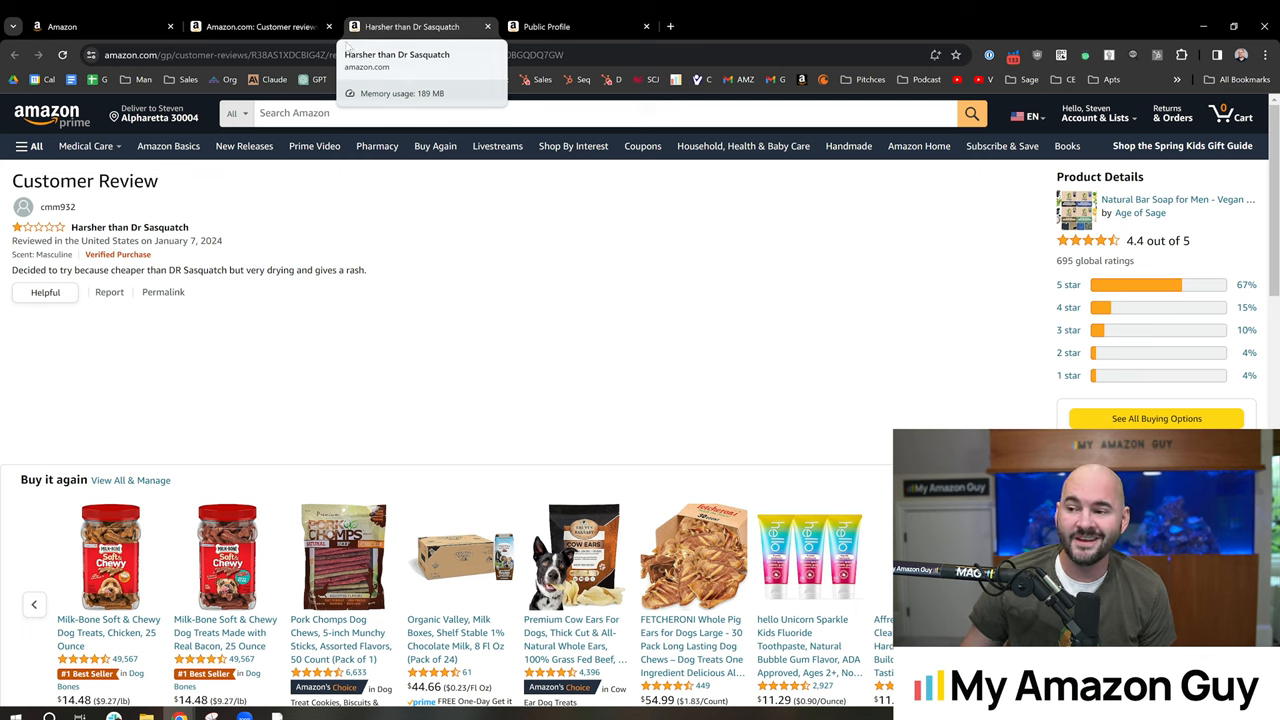
pyautogui.click(546, 26)
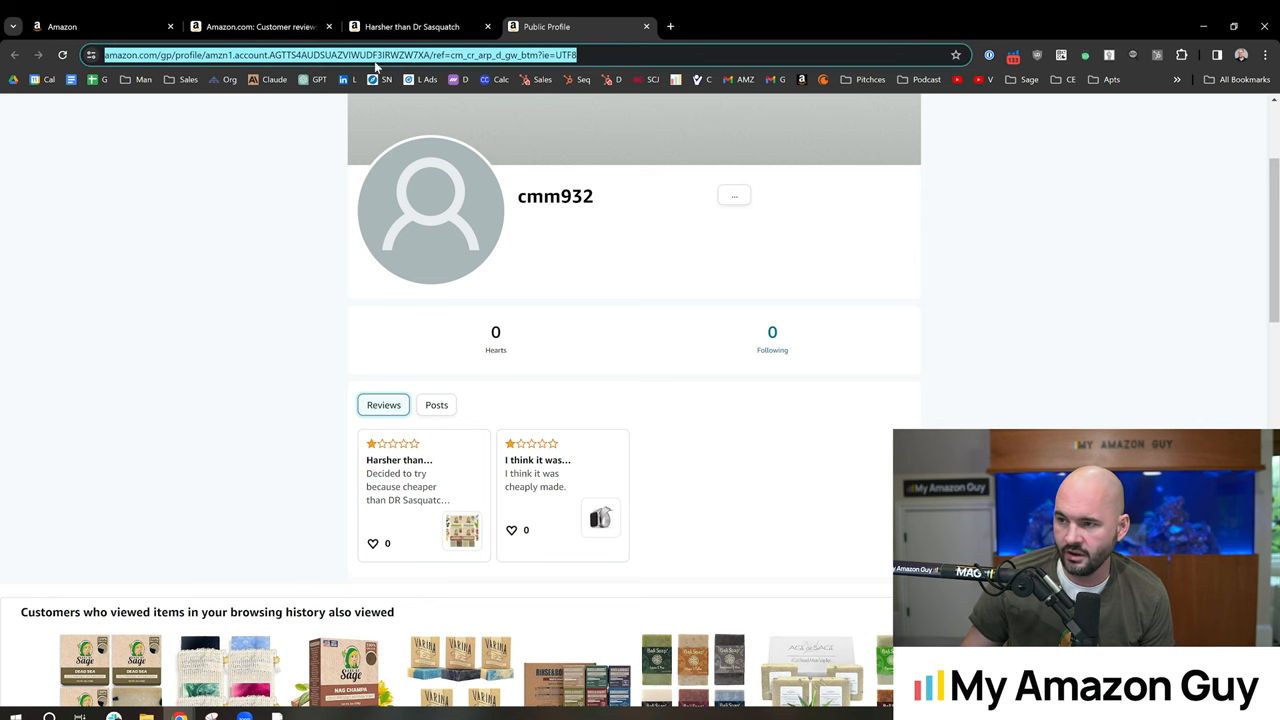
# From the Seller Central case log, open Get Help to raise a new issue
pyautogui.click(100, 27)
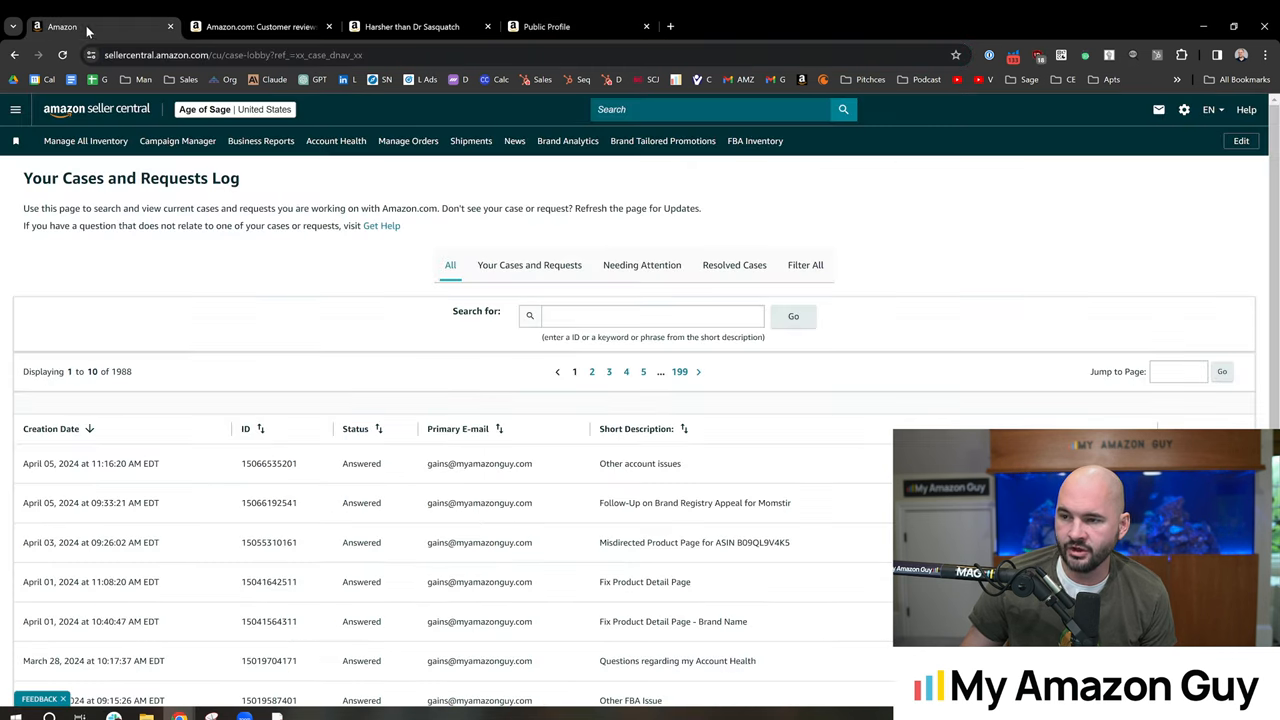
pyautogui.click(1246, 109)
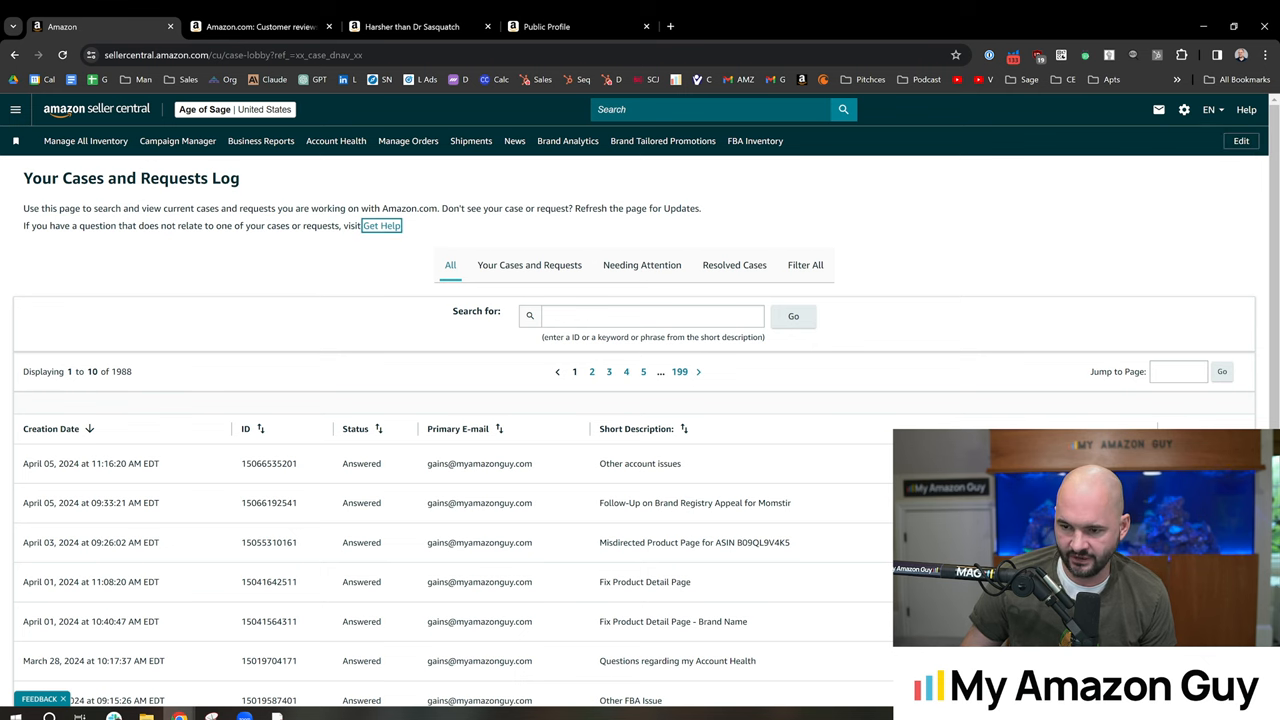
pyautogui.click(381, 225)
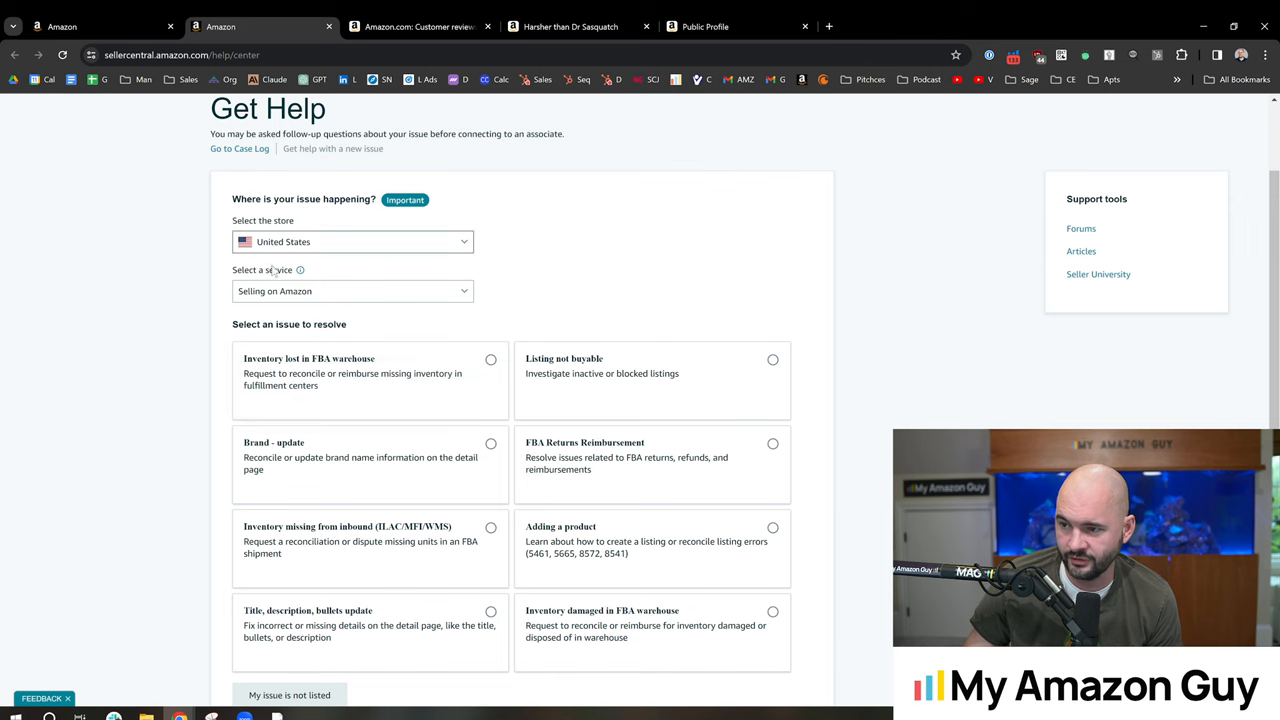
pyautogui.scroll(-3)
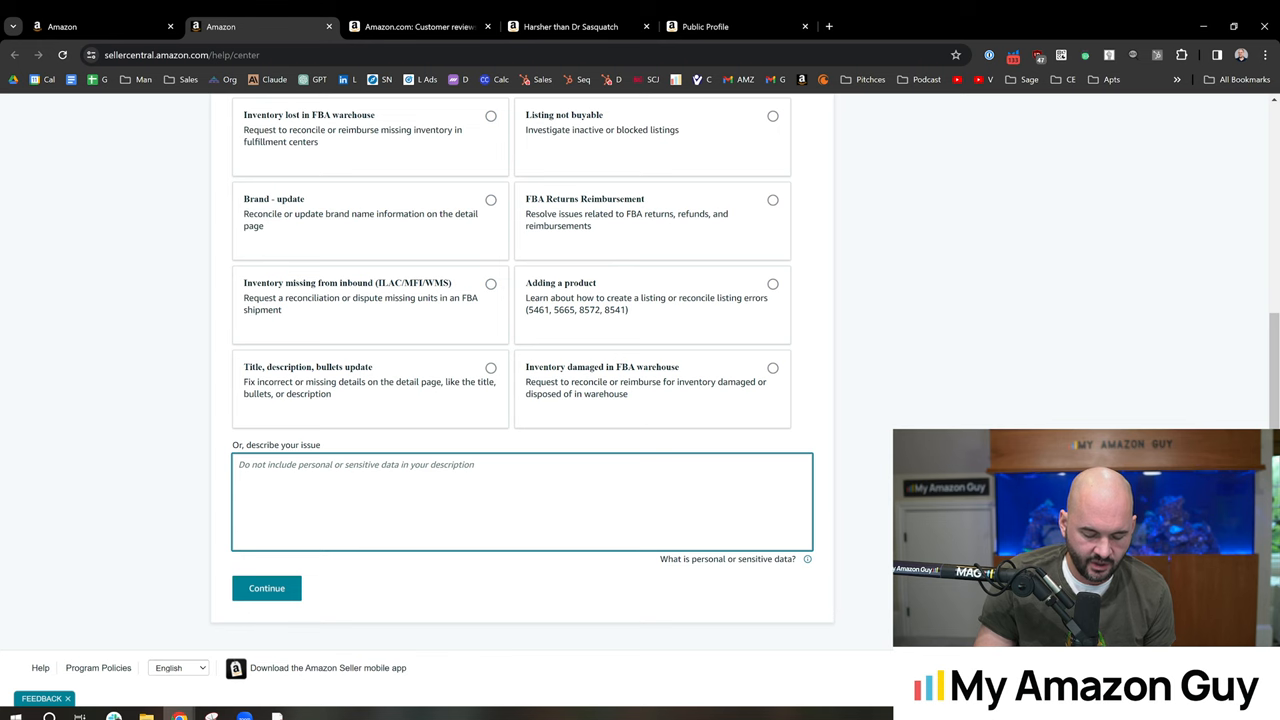
# Search 'report a seller violation', choose Report a violation, and open Report Abuse
pyautogui.write('report a selelr violation')
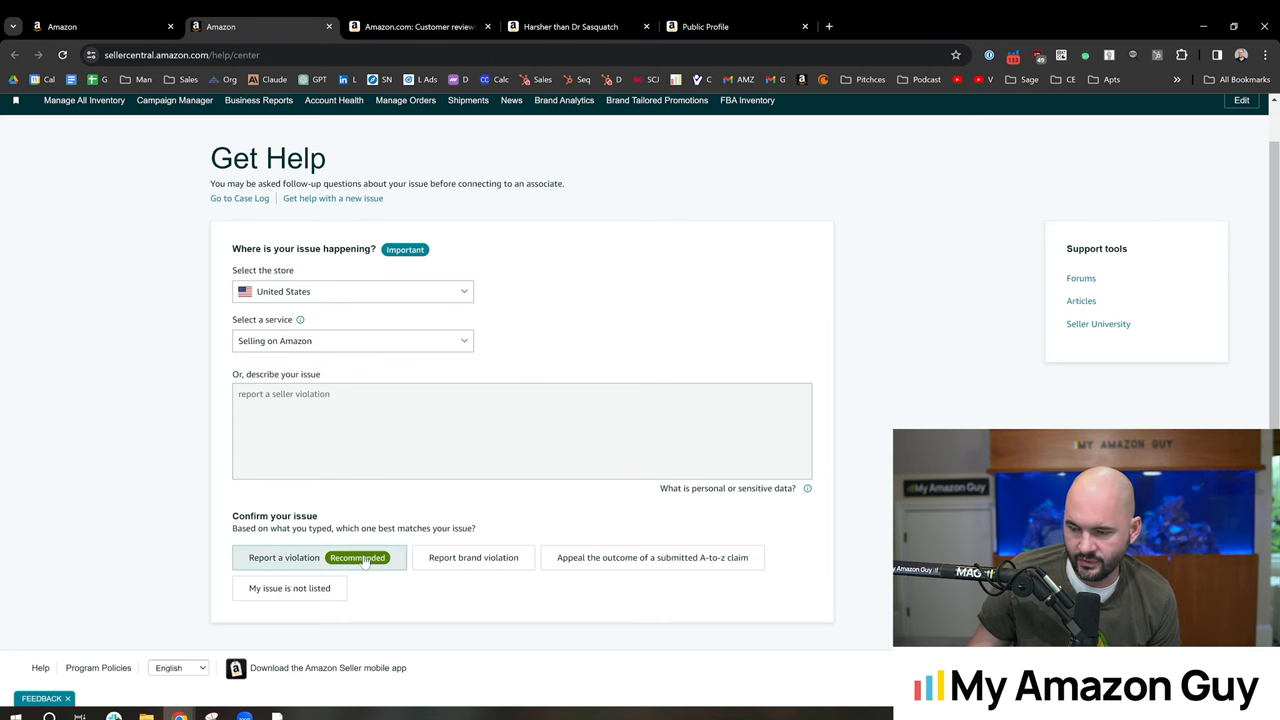
pyautogui.click(284, 557)
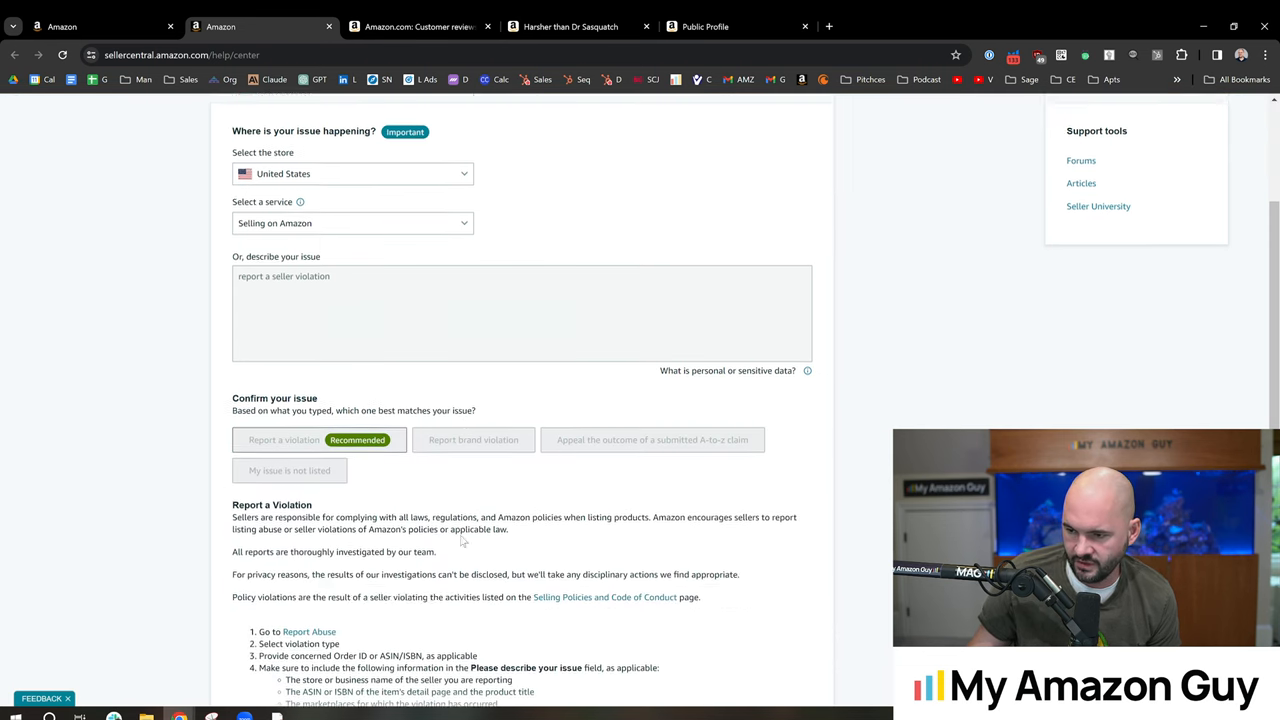
pyautogui.scroll(-3)
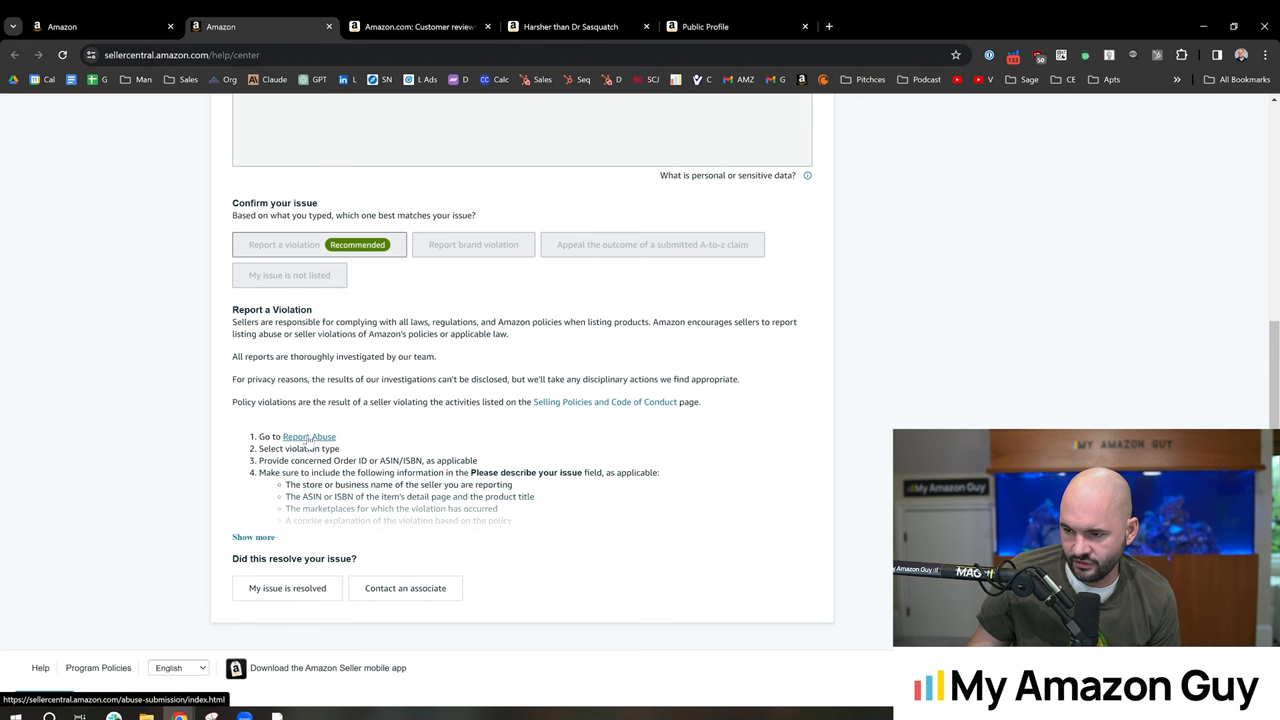
pyautogui.click(309, 437)
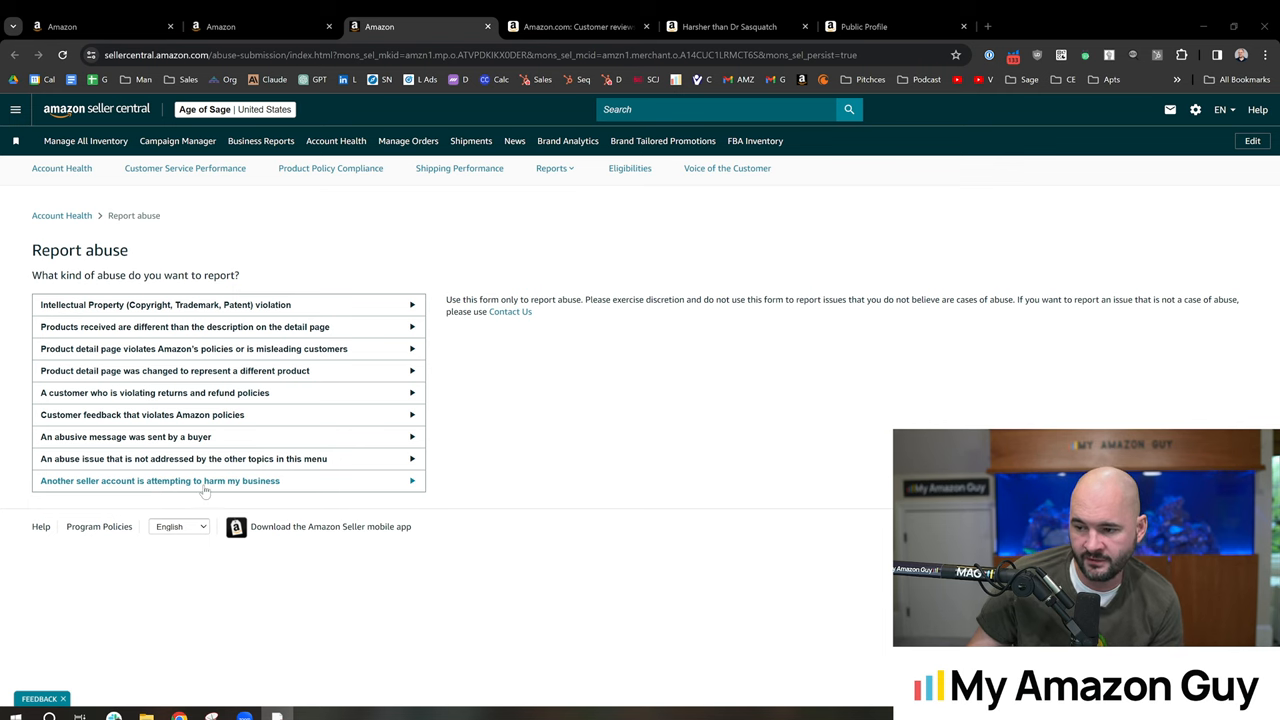
# Choose 'Another seller account is attempting to harm my business' and recheck the suspicious review
pyautogui.click(160, 481)
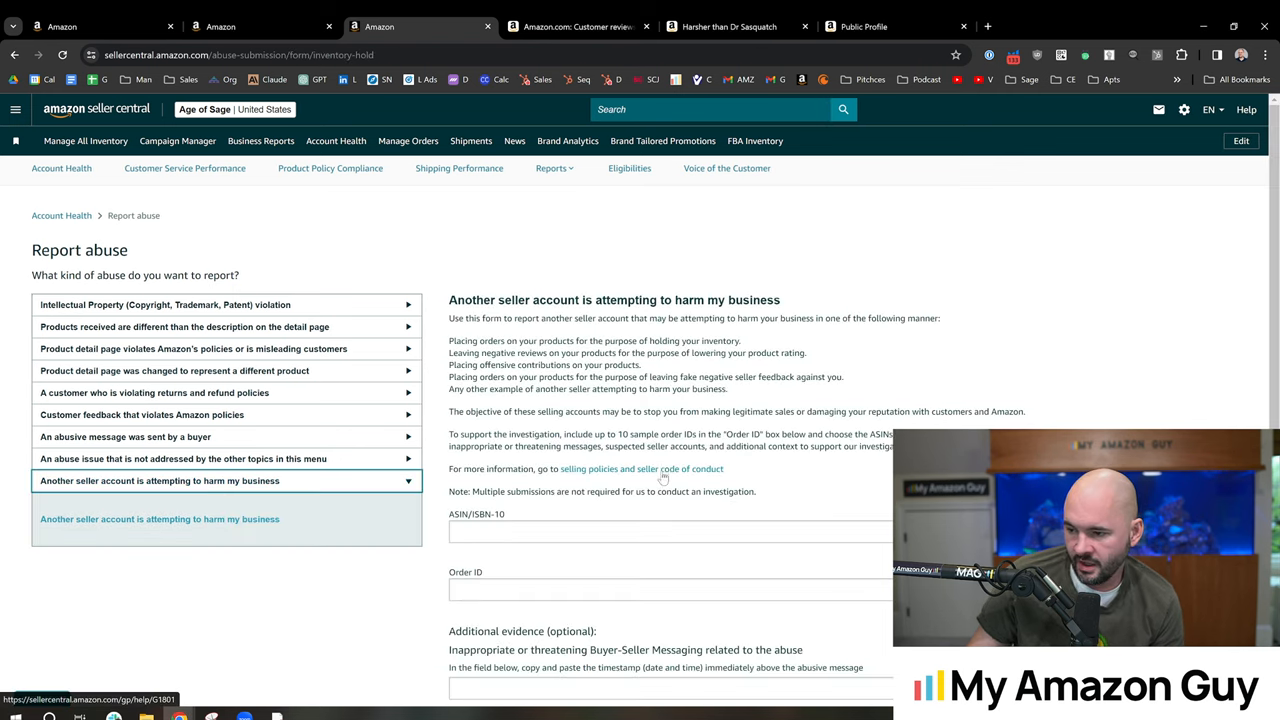
pyautogui.scroll(-3)
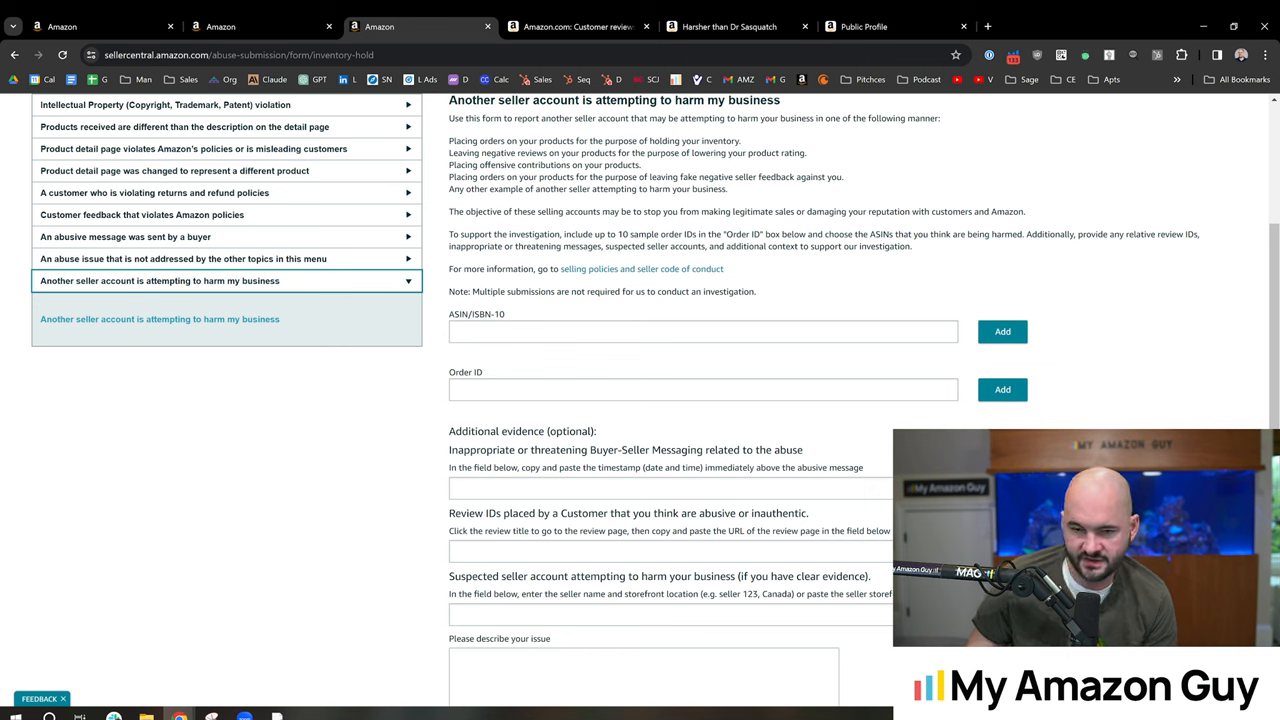
pyautogui.scroll(-3)
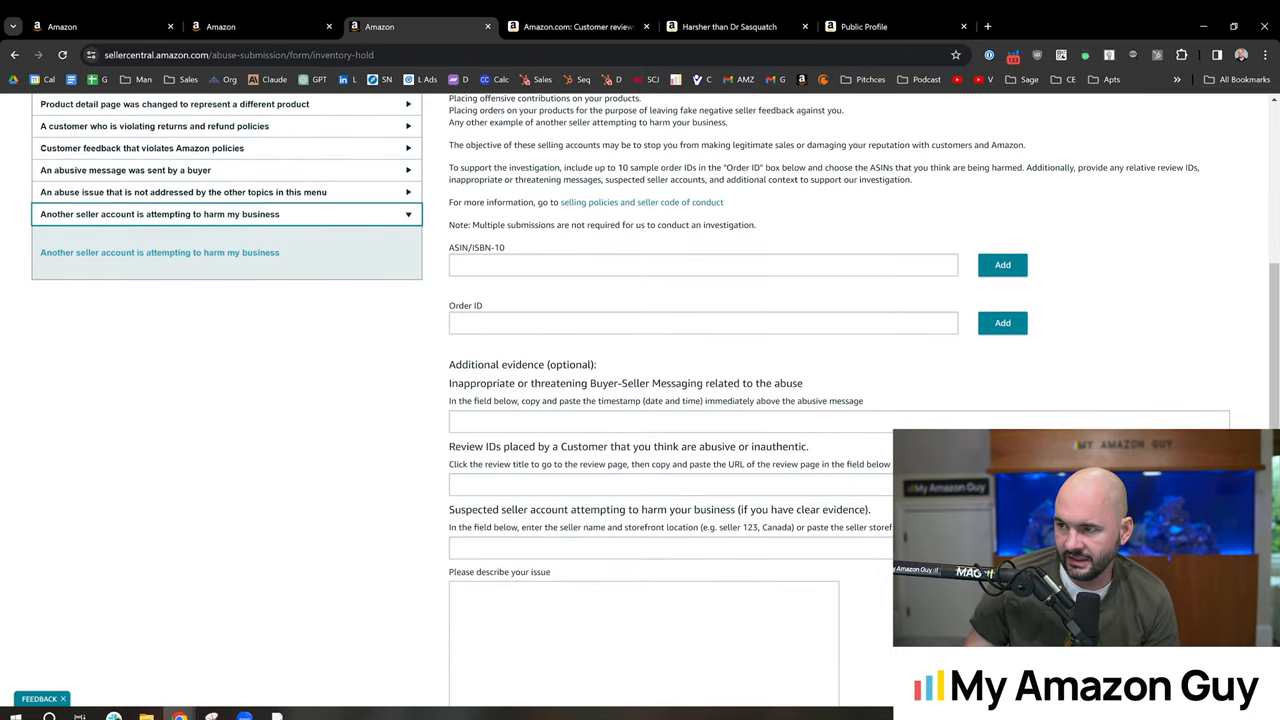
pyautogui.click(728, 26)
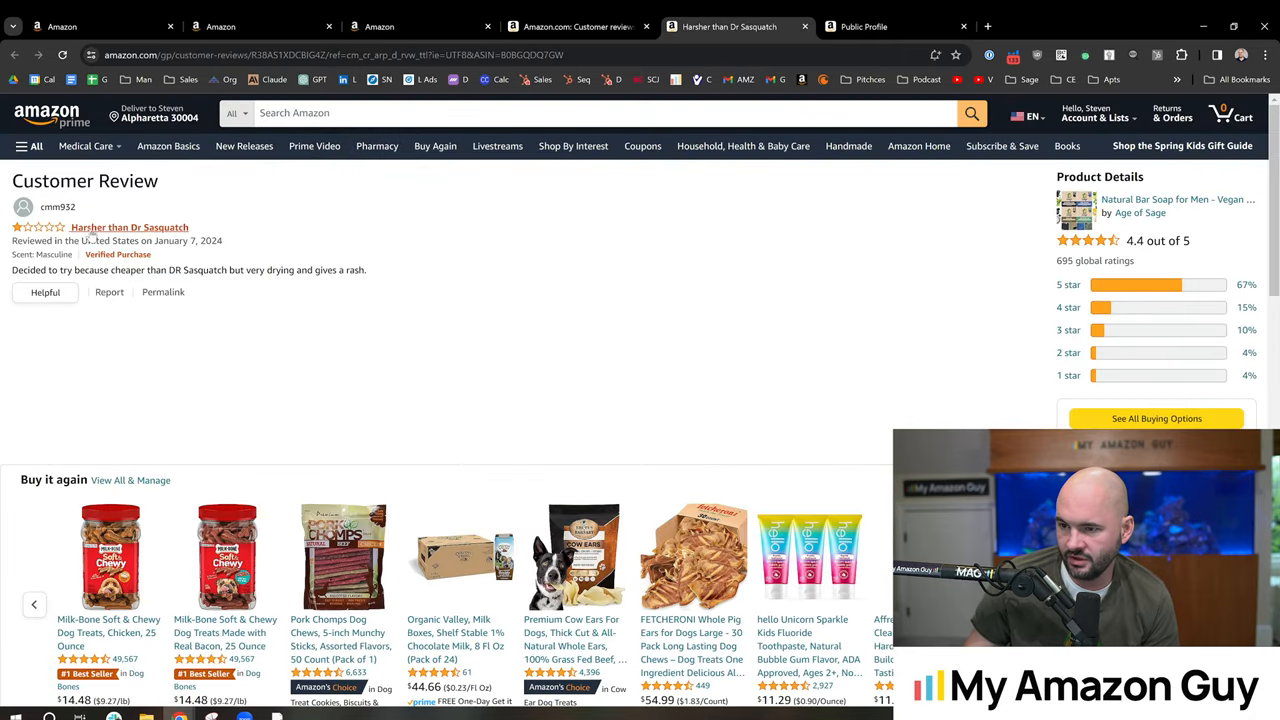
pyautogui.click(890, 26)
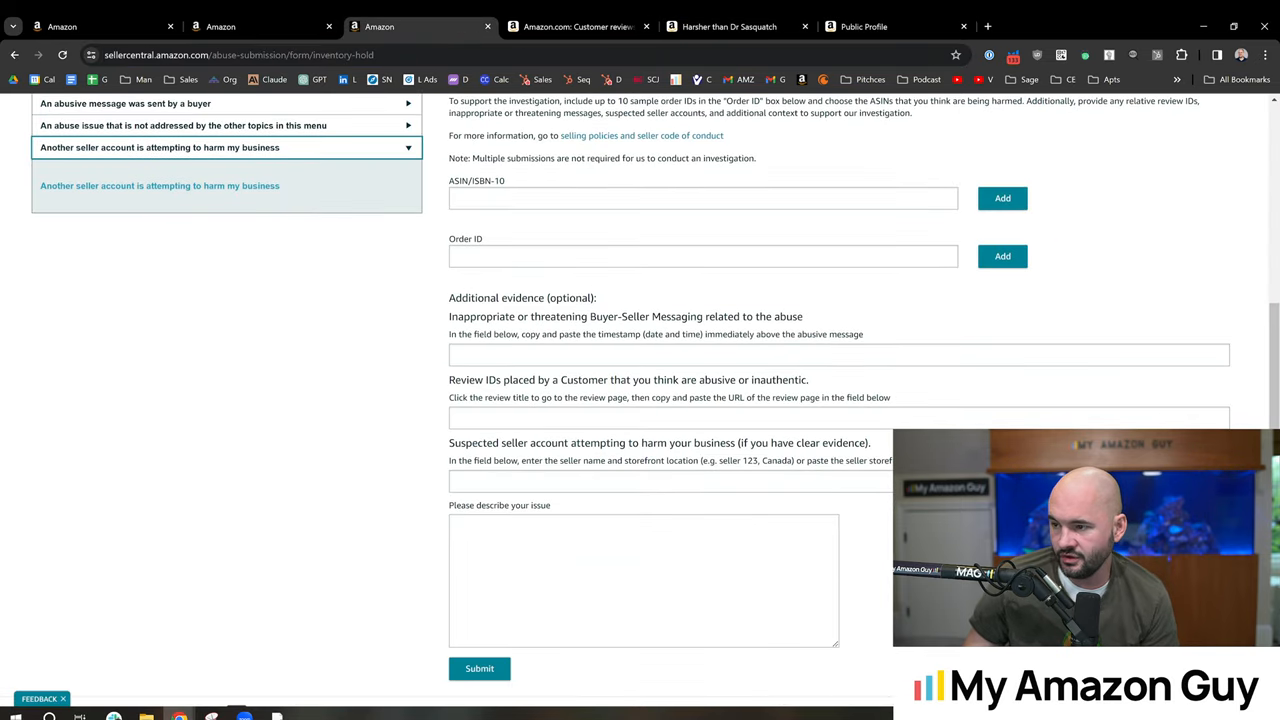
# Start on the order ID field, then select the reviewer profile's URL
pyautogui.click(702, 256)
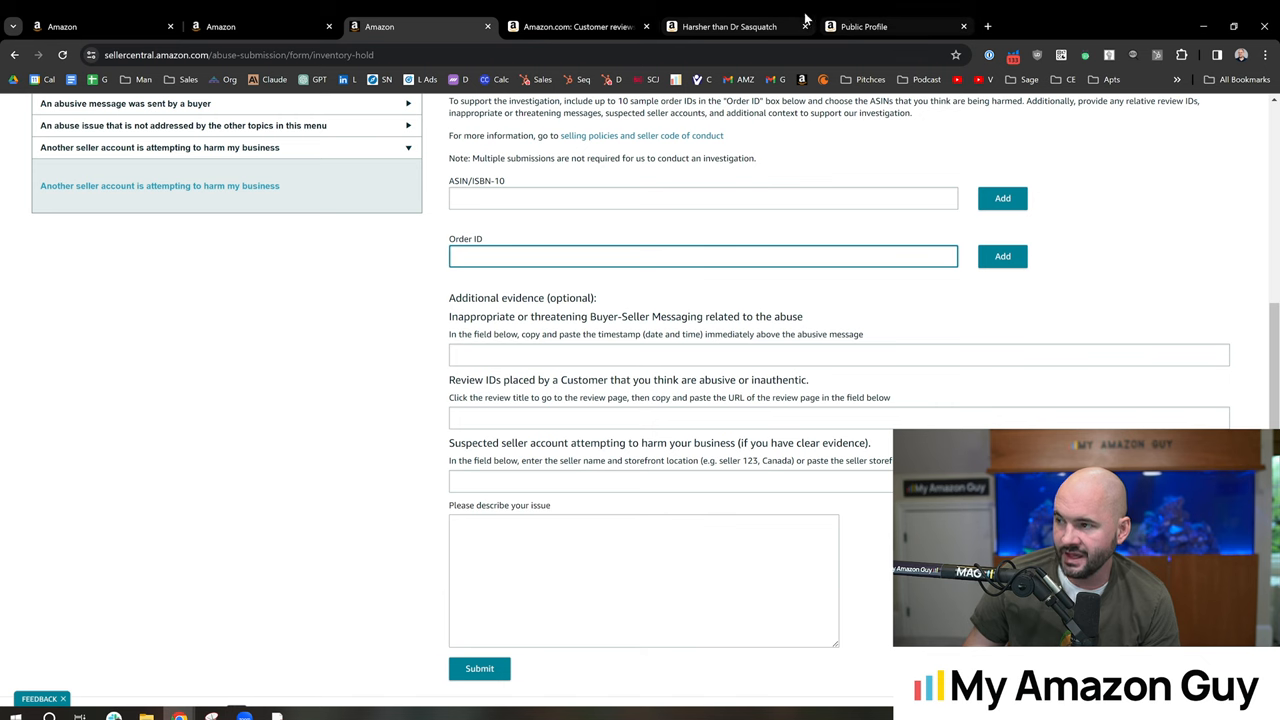
pyautogui.click(890, 26)
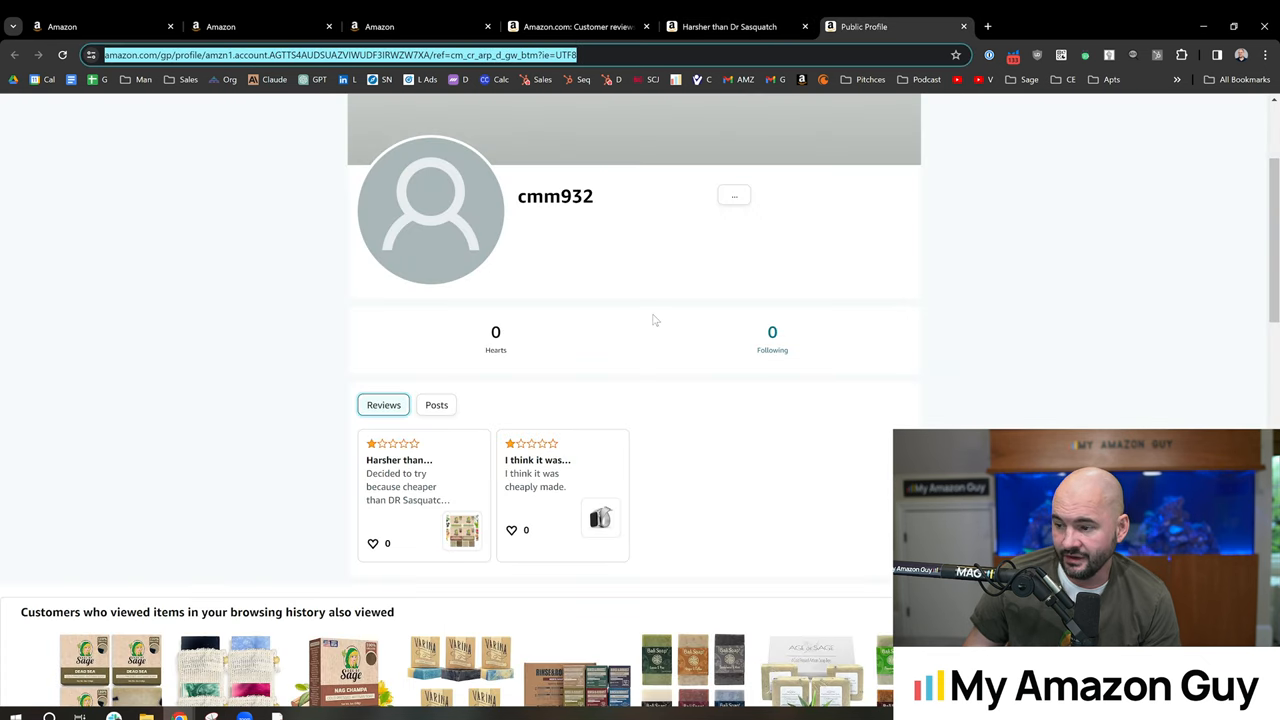
pyautogui.doubleClick(555, 196)
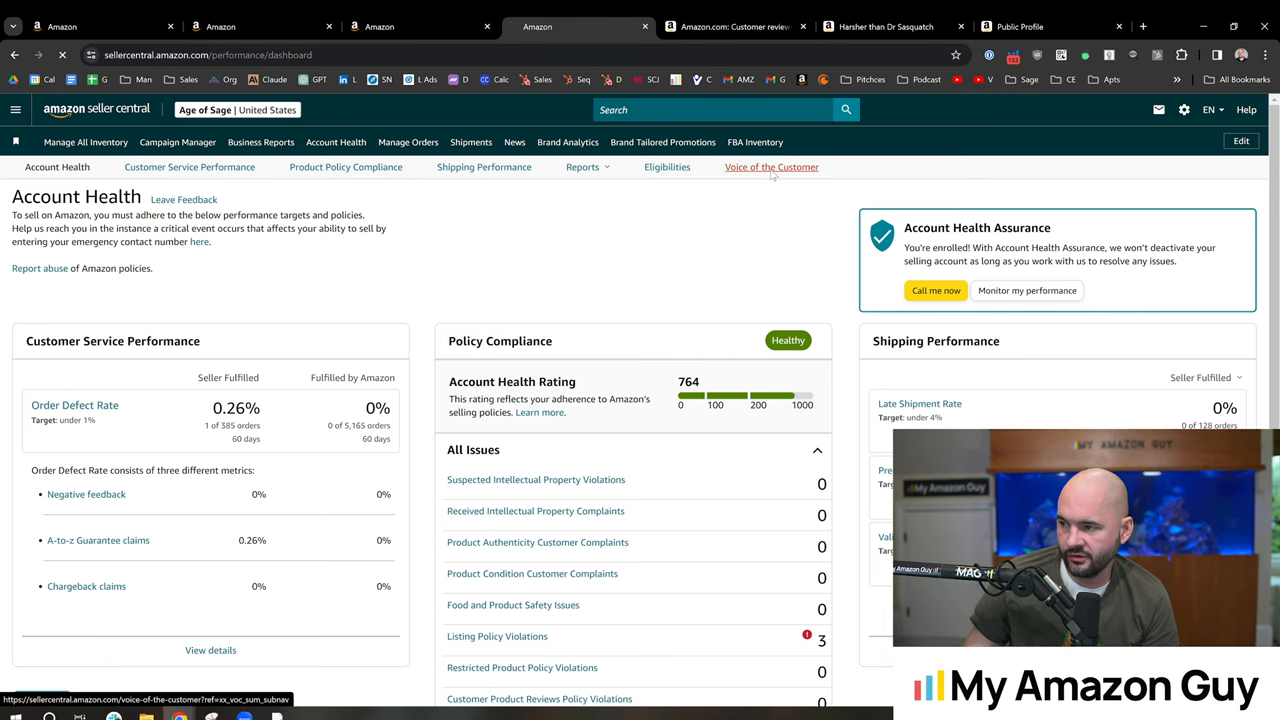
# Open Voice of the Customer and show only the 22 Very poor CX Health listings
pyautogui.click(771, 167)
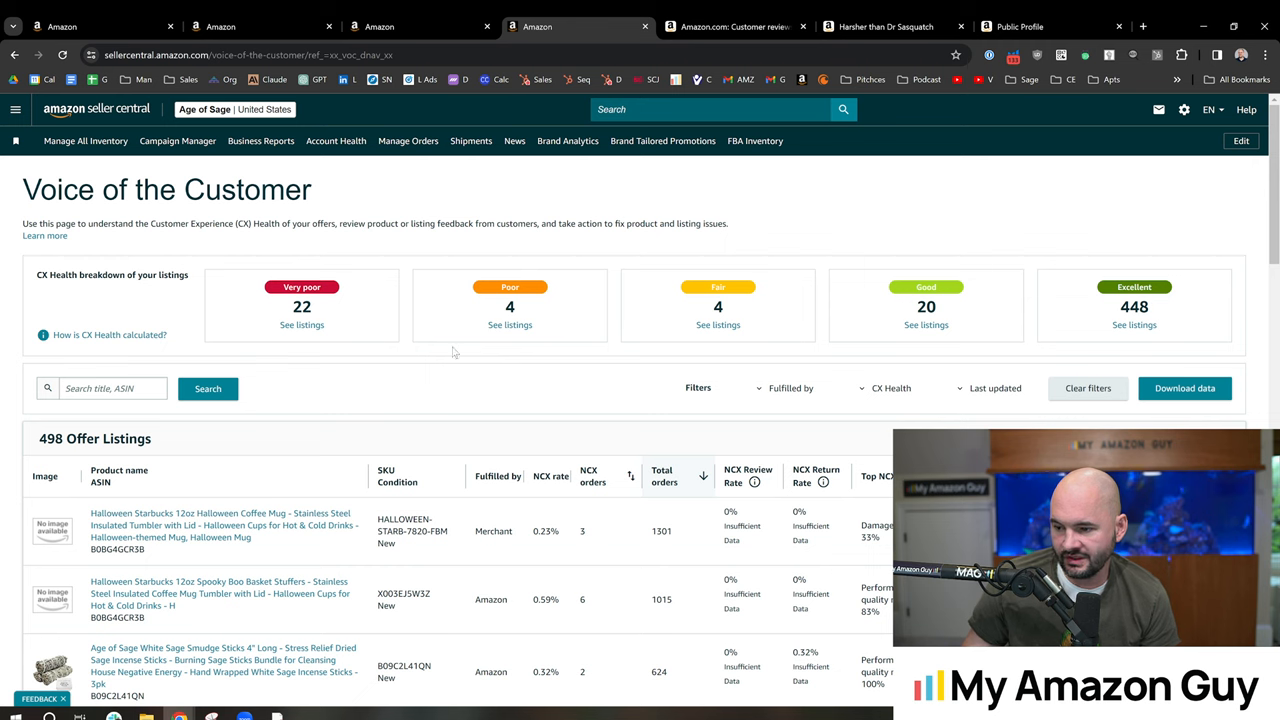
pyautogui.moveTo(699, 405)
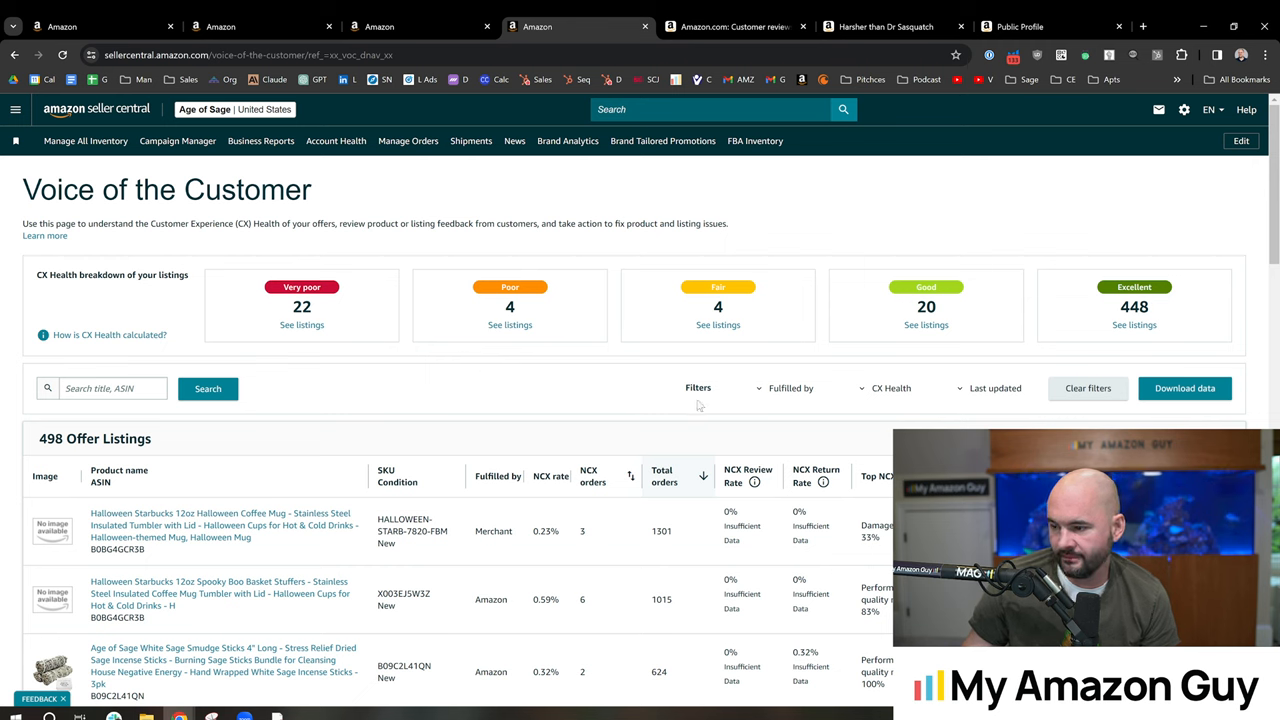
pyautogui.moveTo(410, 362)
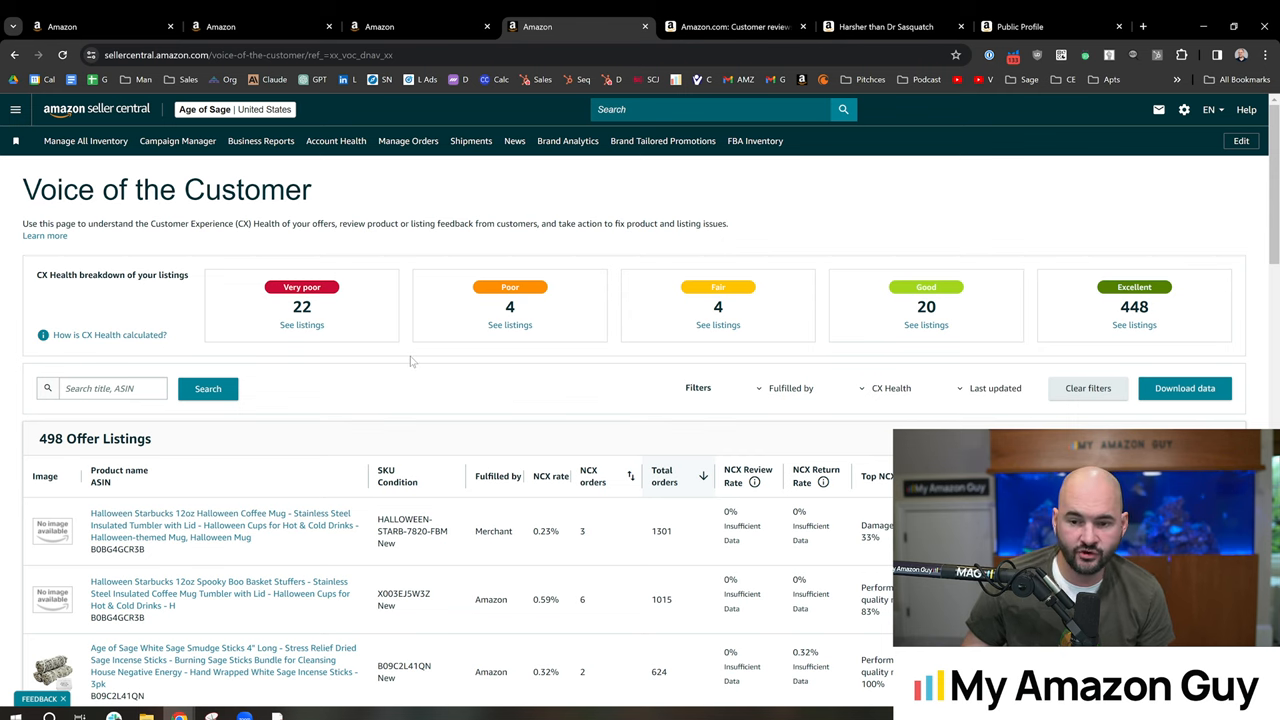
pyautogui.moveTo(393, 378)
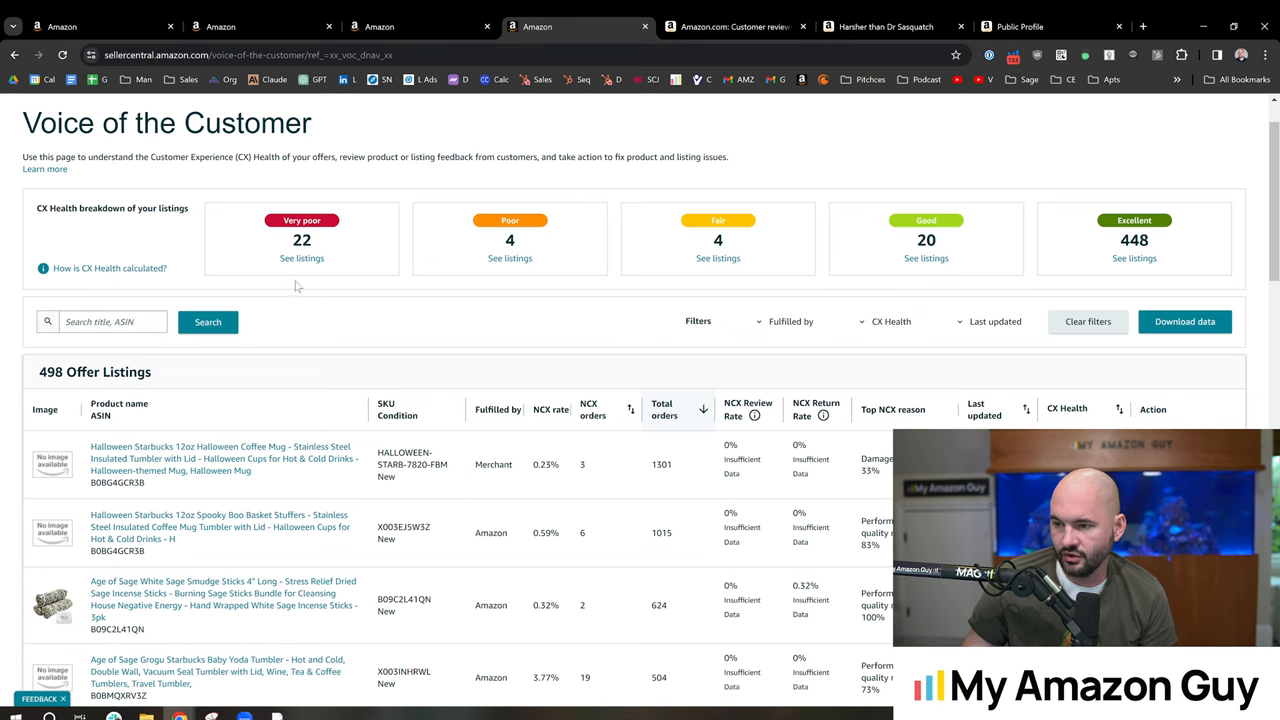
pyautogui.click(302, 258)
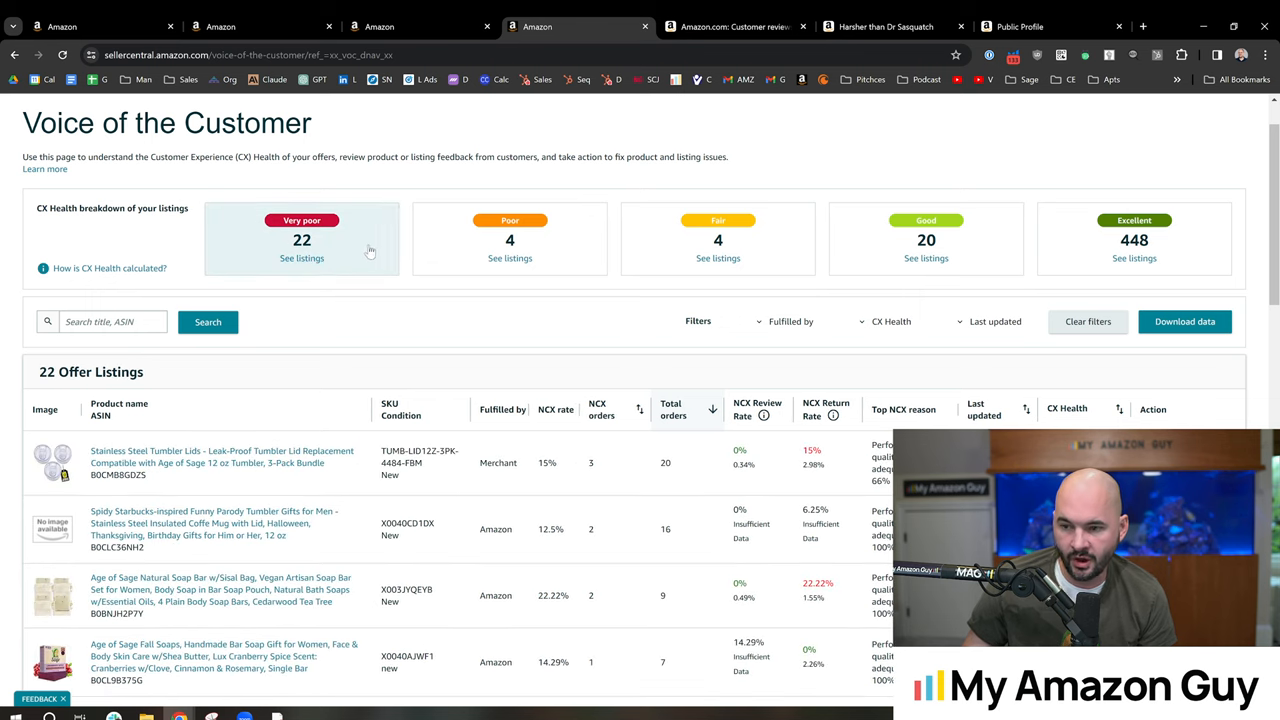
pyautogui.moveTo(385, 418)
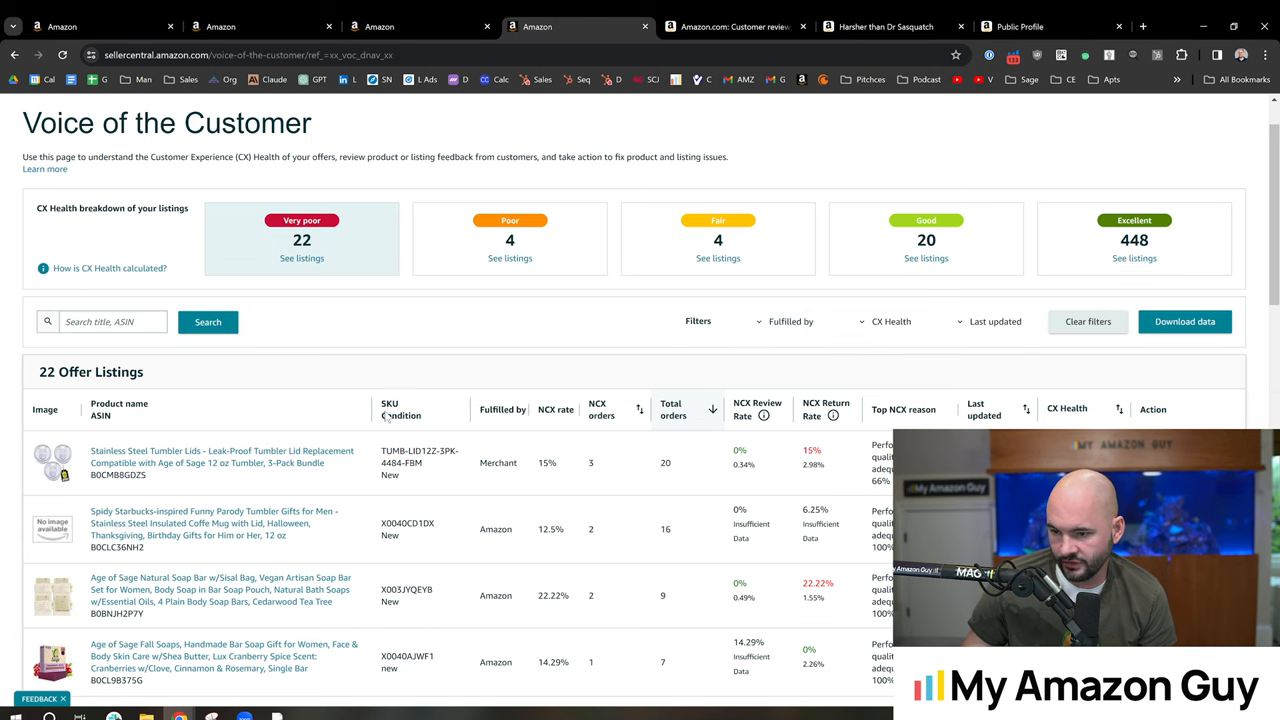
pyautogui.scroll(-3)
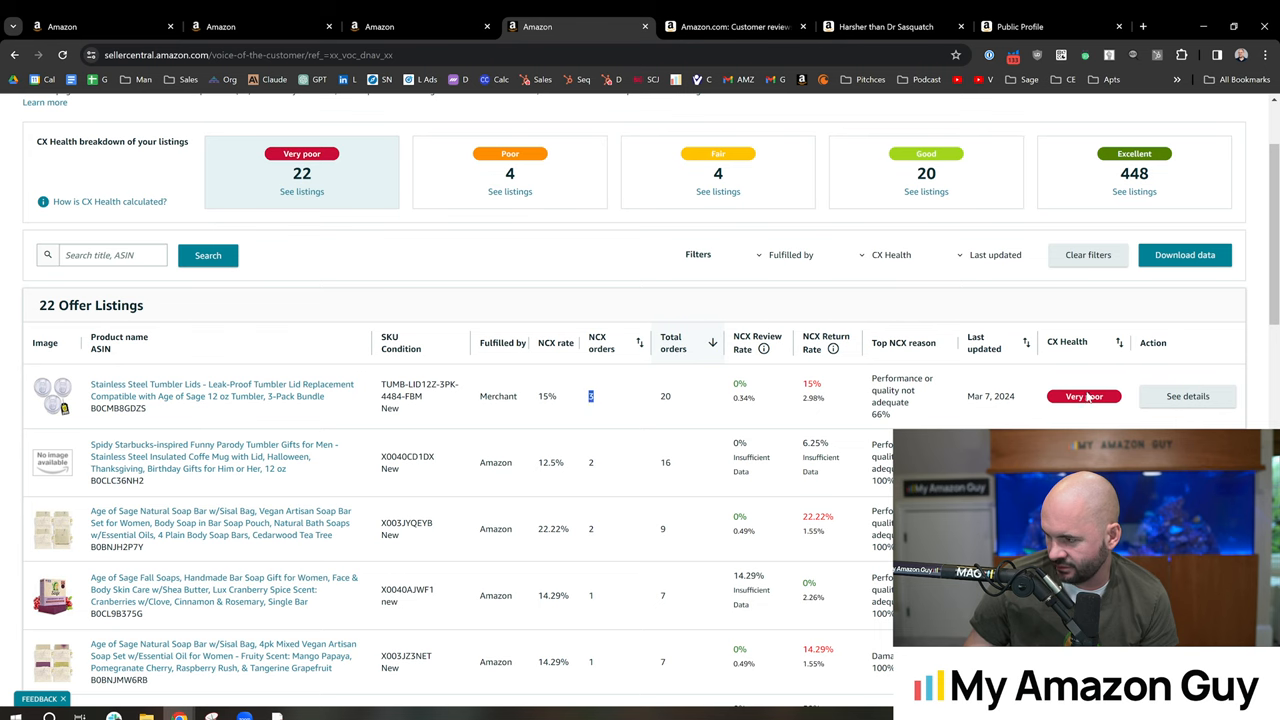
# Open the Stainless Steel Tumbler Lids details and scroll to its complaints and returns
pyautogui.click(1187, 396)
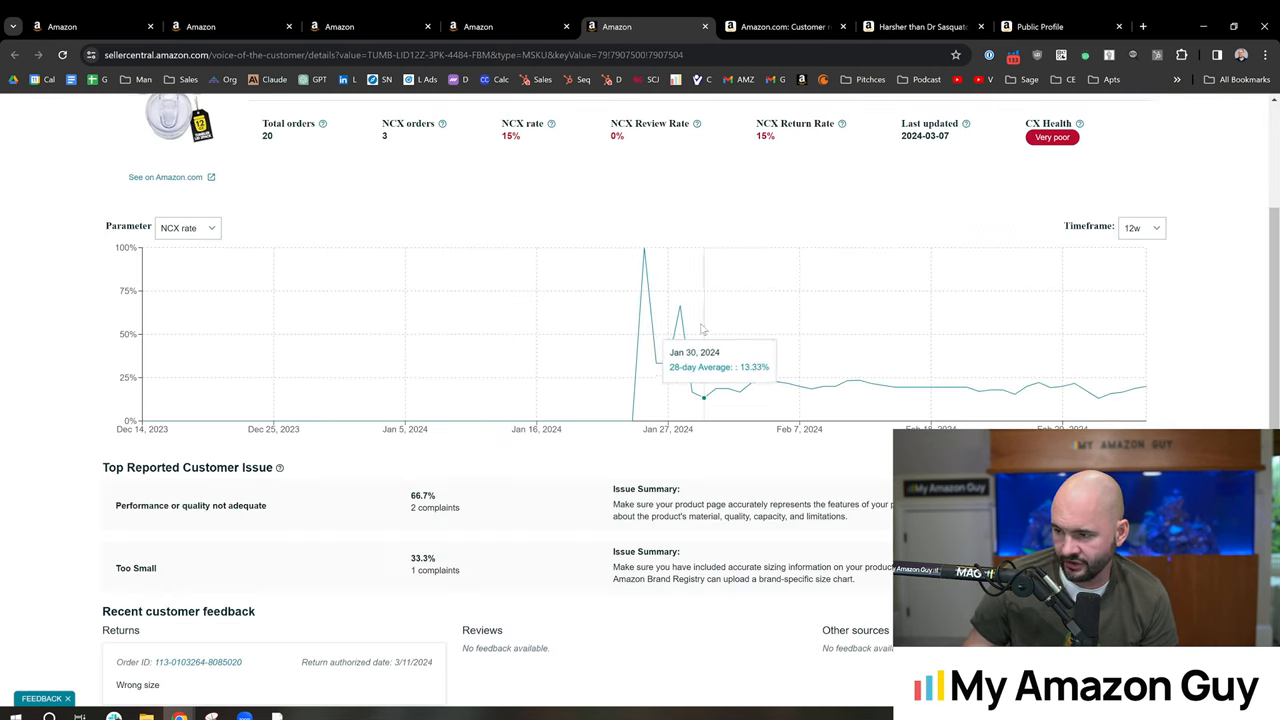
pyautogui.moveTo(492, 186)
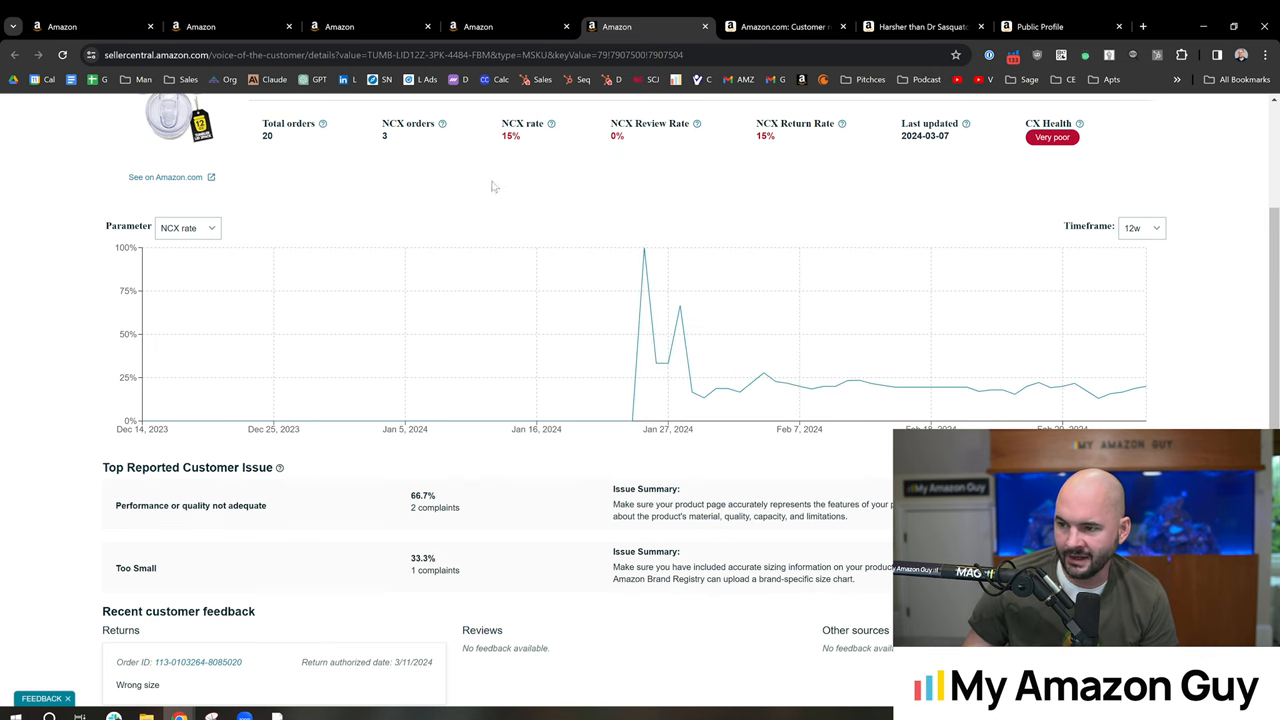
pyautogui.scroll(-3)
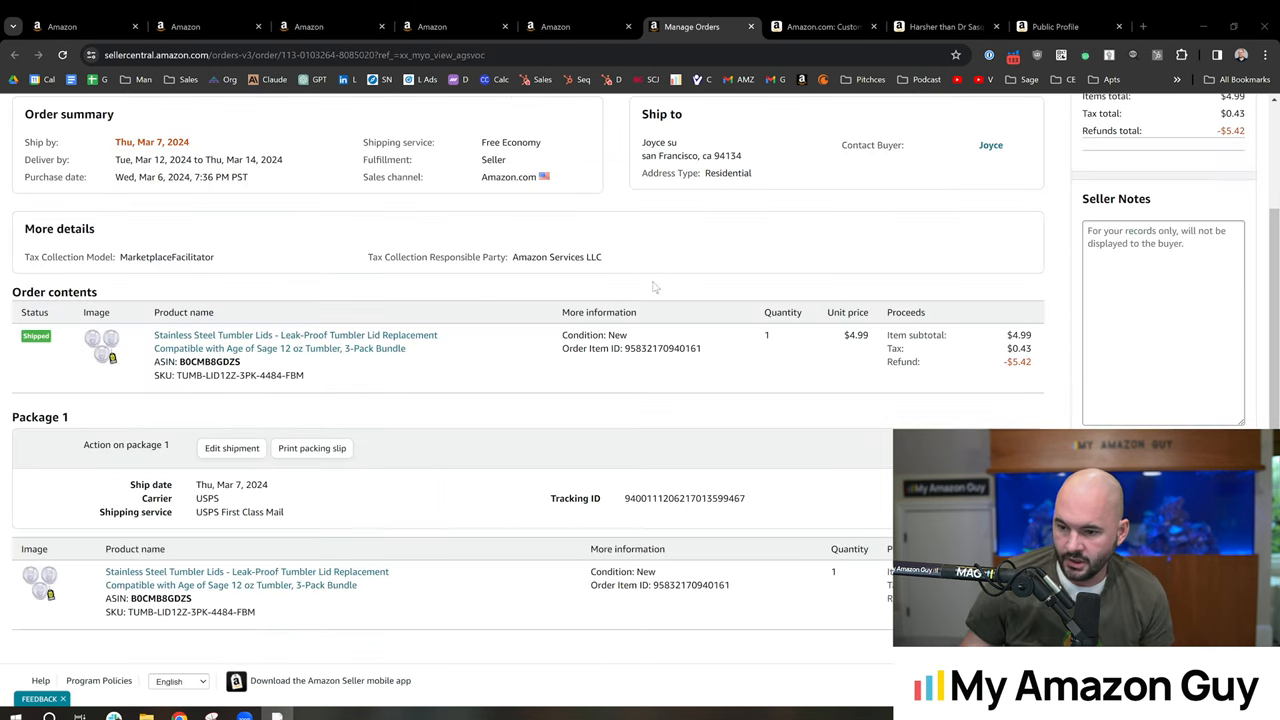
pyautogui.moveTo(773, 176)
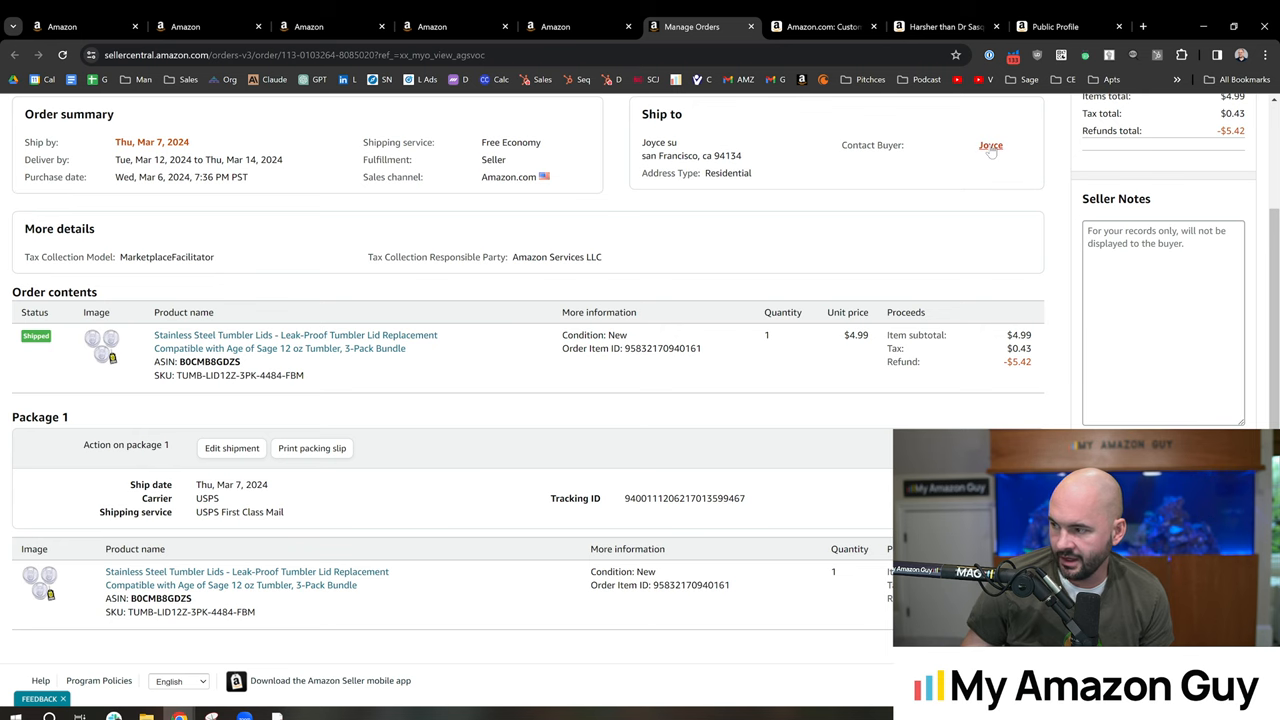
# Open Contact Buyer for the returned tumbler lid order via the buyer's name
pyautogui.click(990, 145)
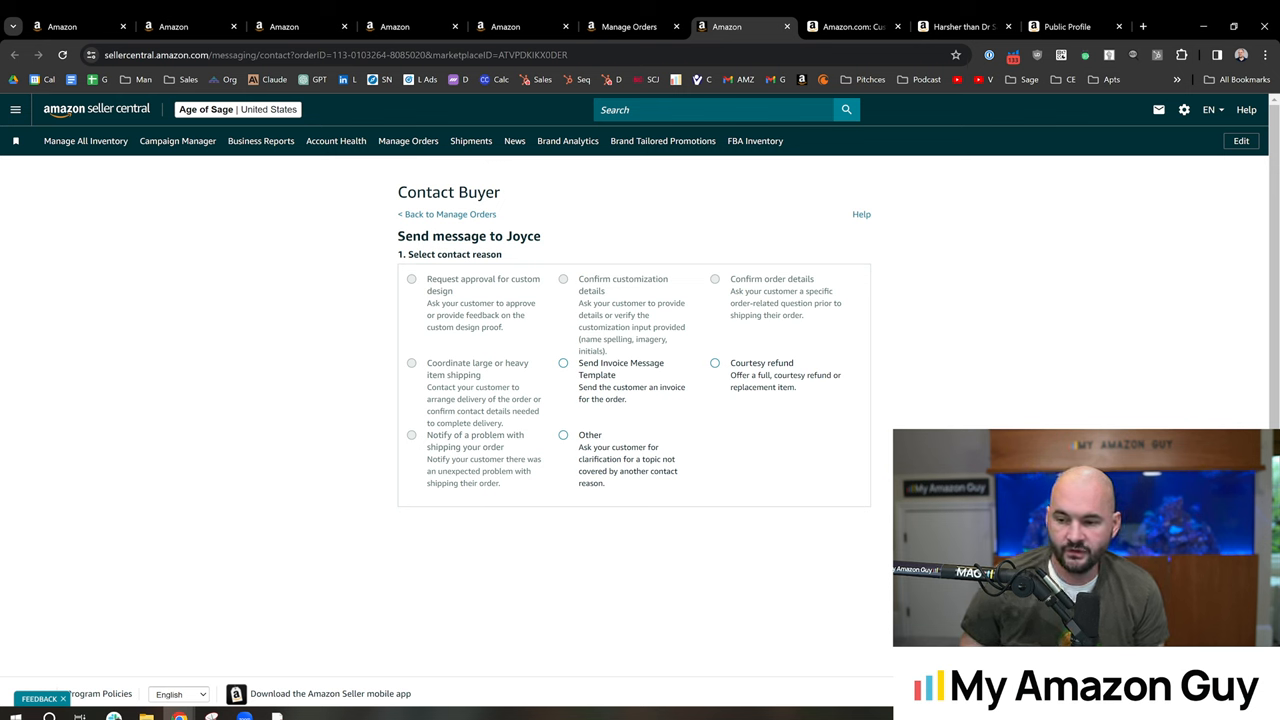
pyautogui.moveTo(310, 300)
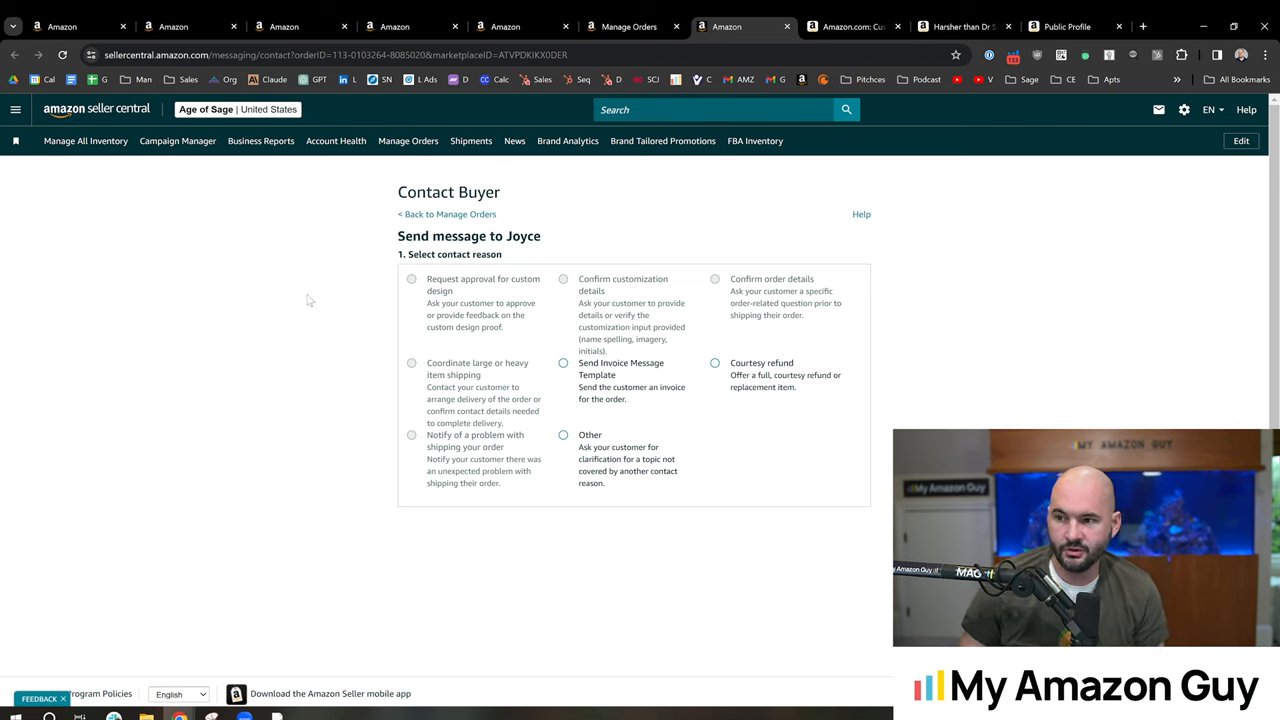
pyautogui.moveTo(270, 290)
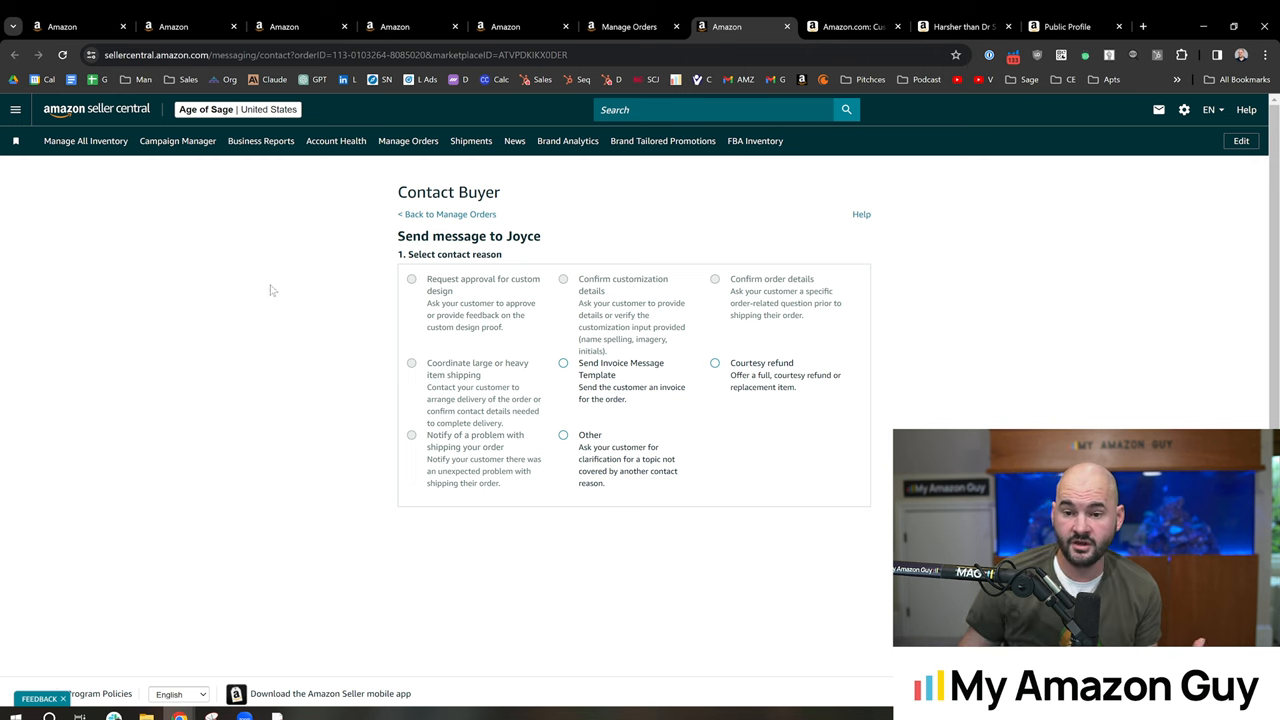
pyautogui.moveTo(309, 285)
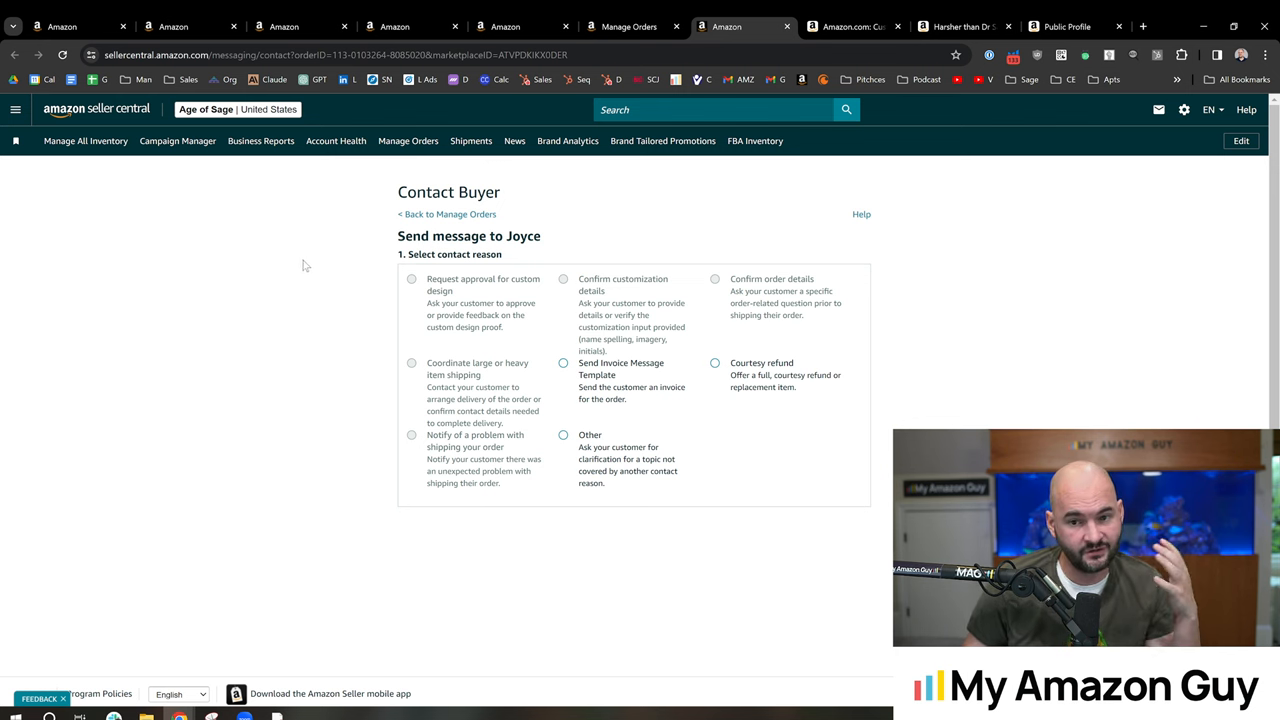
pyautogui.moveTo(355, 279)
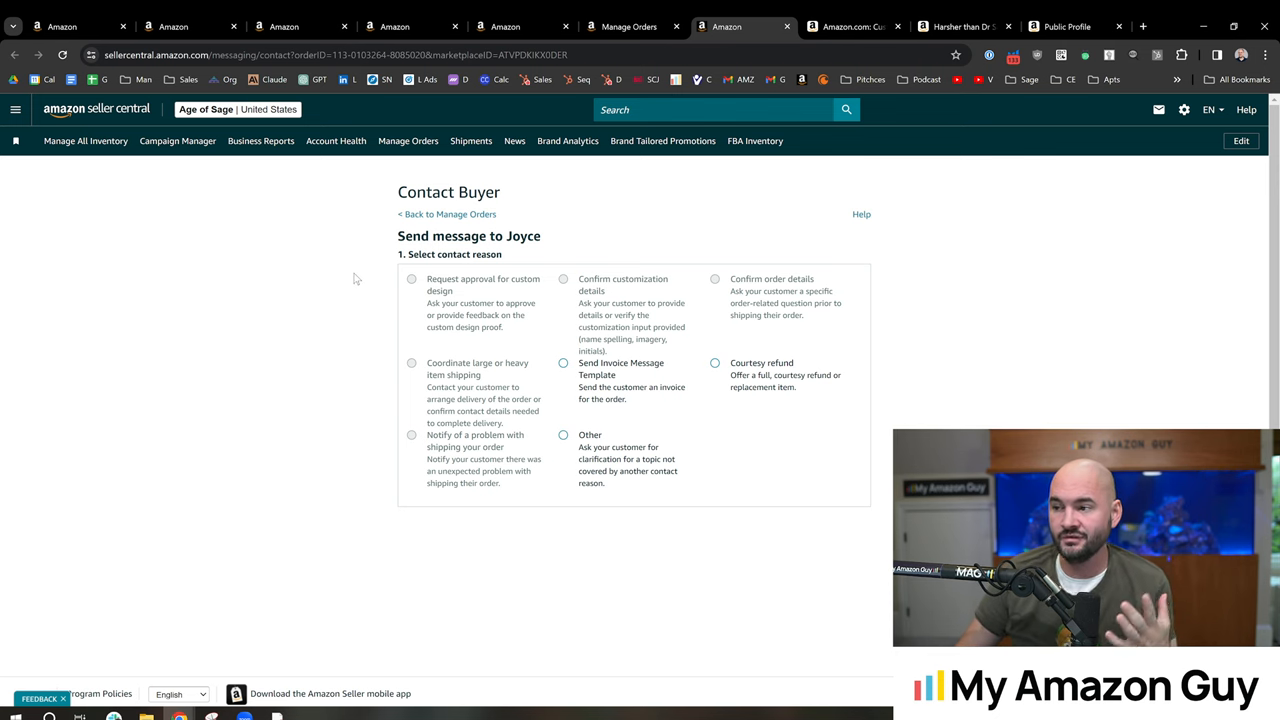
pyautogui.moveTo(348, 268)
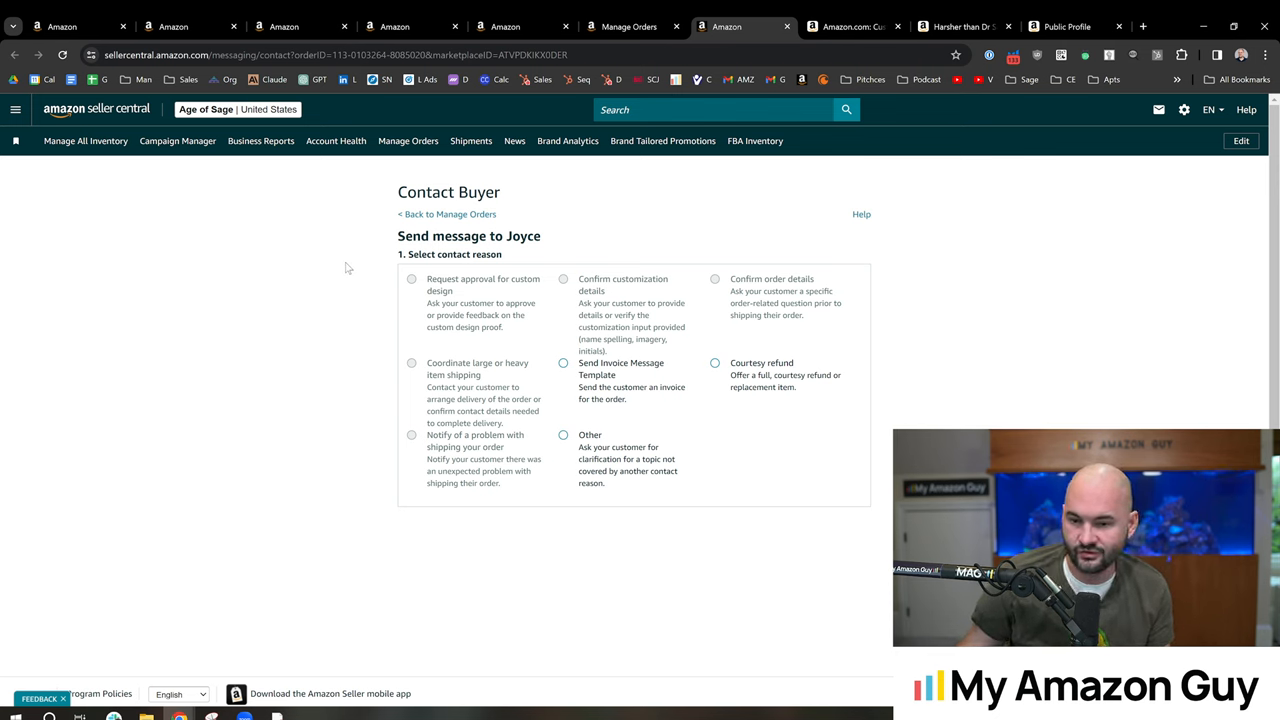
pyautogui.moveTo(365, 243)
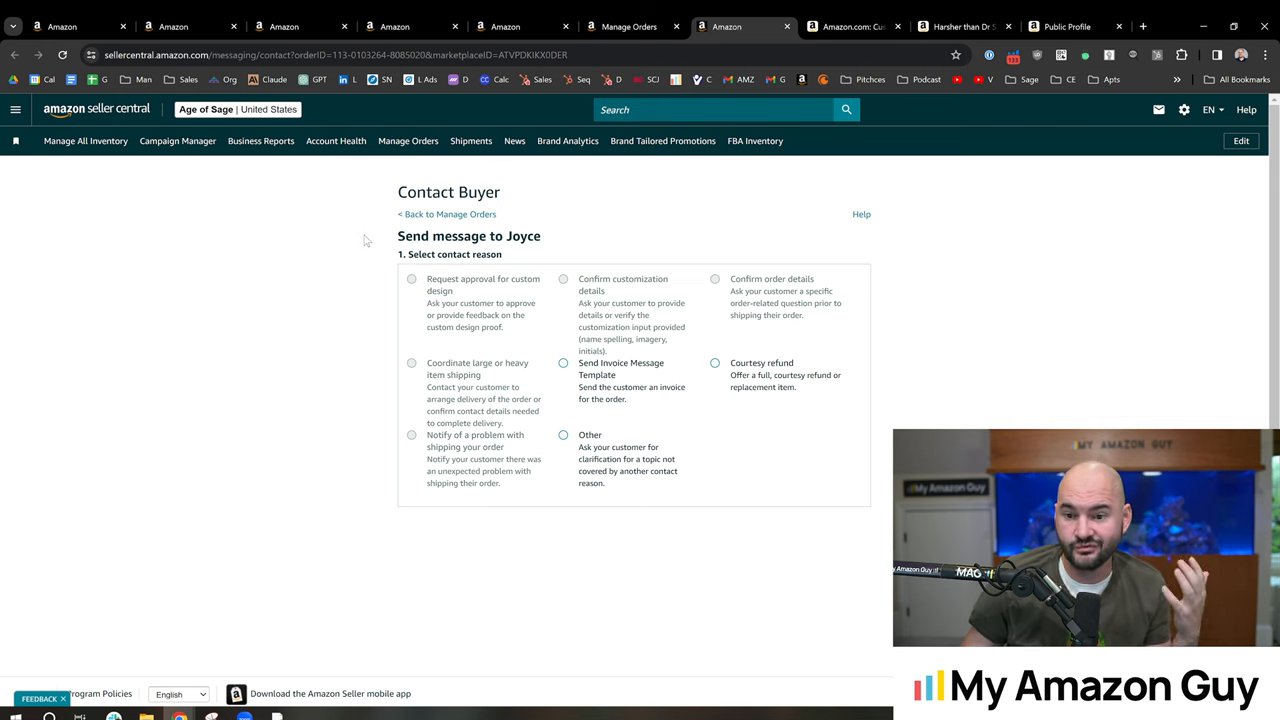
pyautogui.moveTo(380, 260)
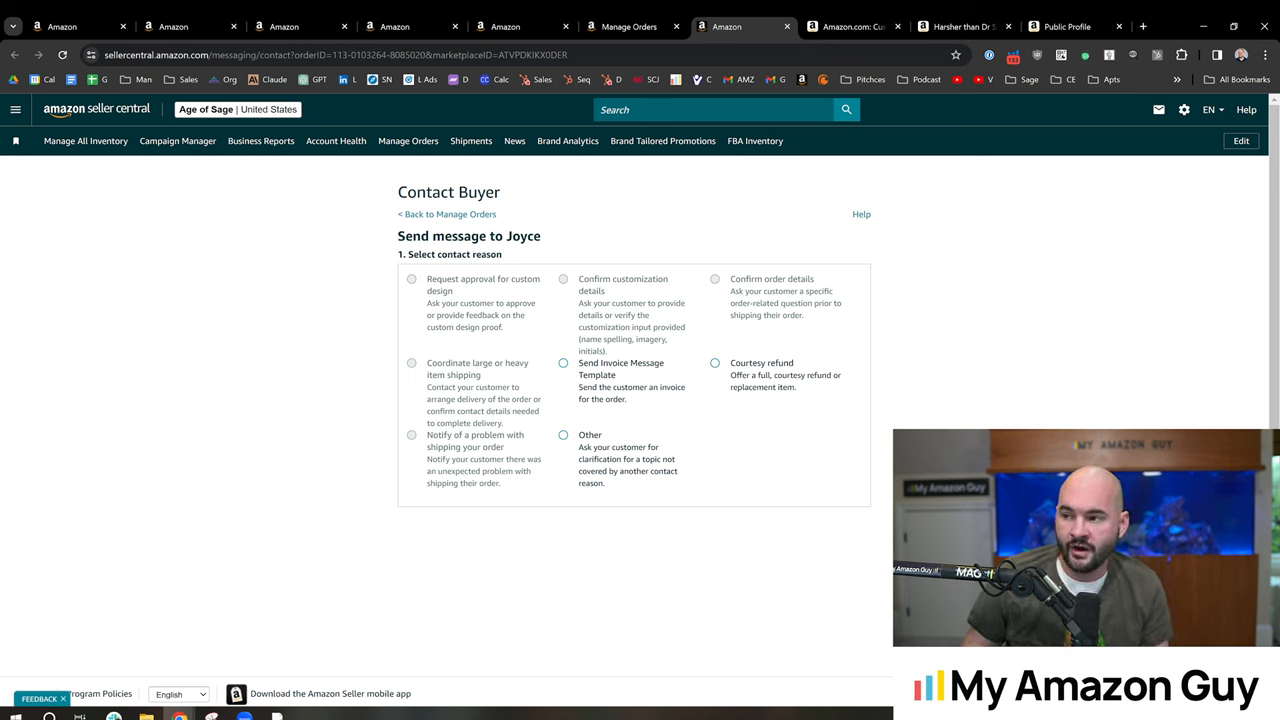
pyautogui.moveTo(273, 345)
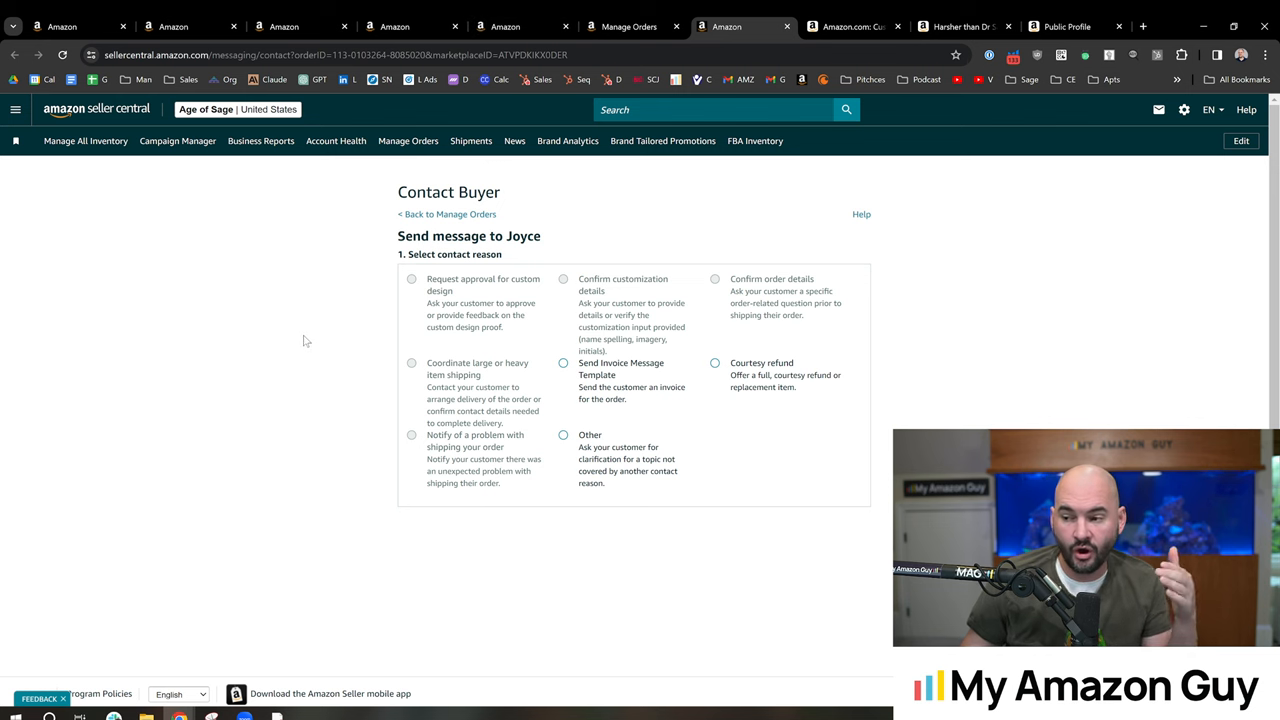
pyautogui.moveTo(334, 340)
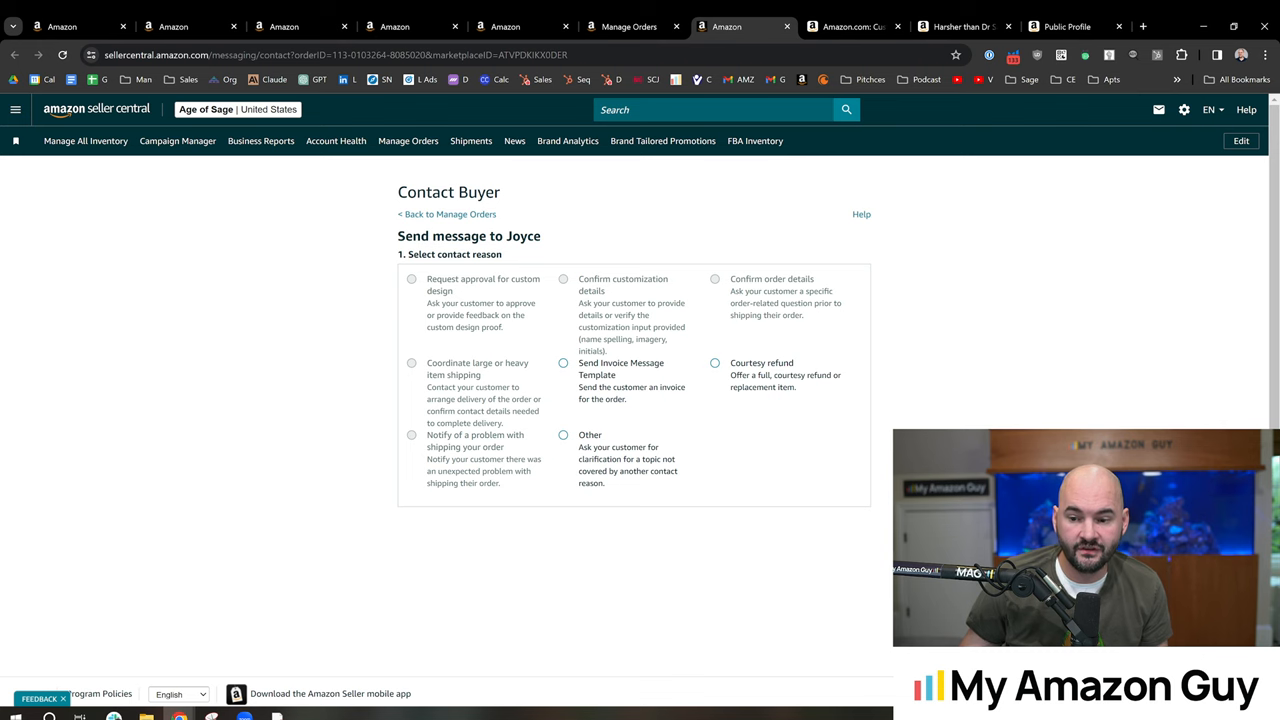
# Switch to the Pet 'n Shape duck rawhide treats page sold by Westminster Pet Products
pyautogui.click(980, 26)
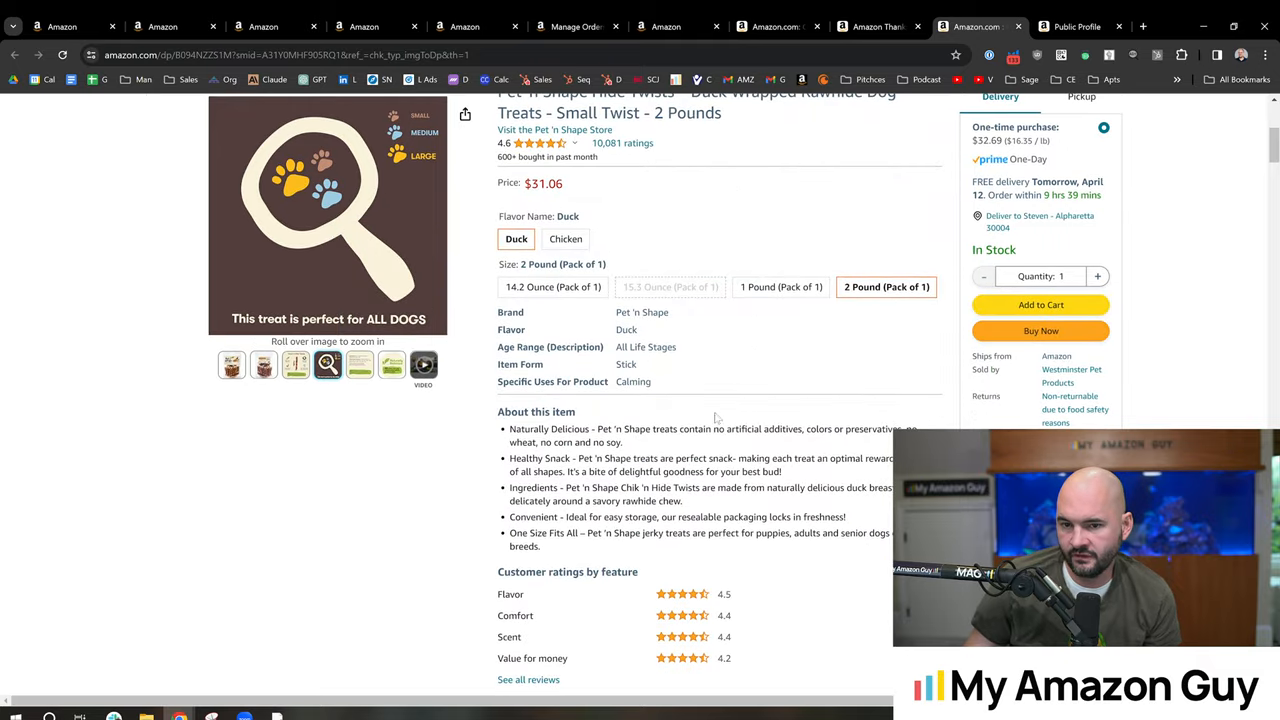
pyautogui.moveTo(830, 335)
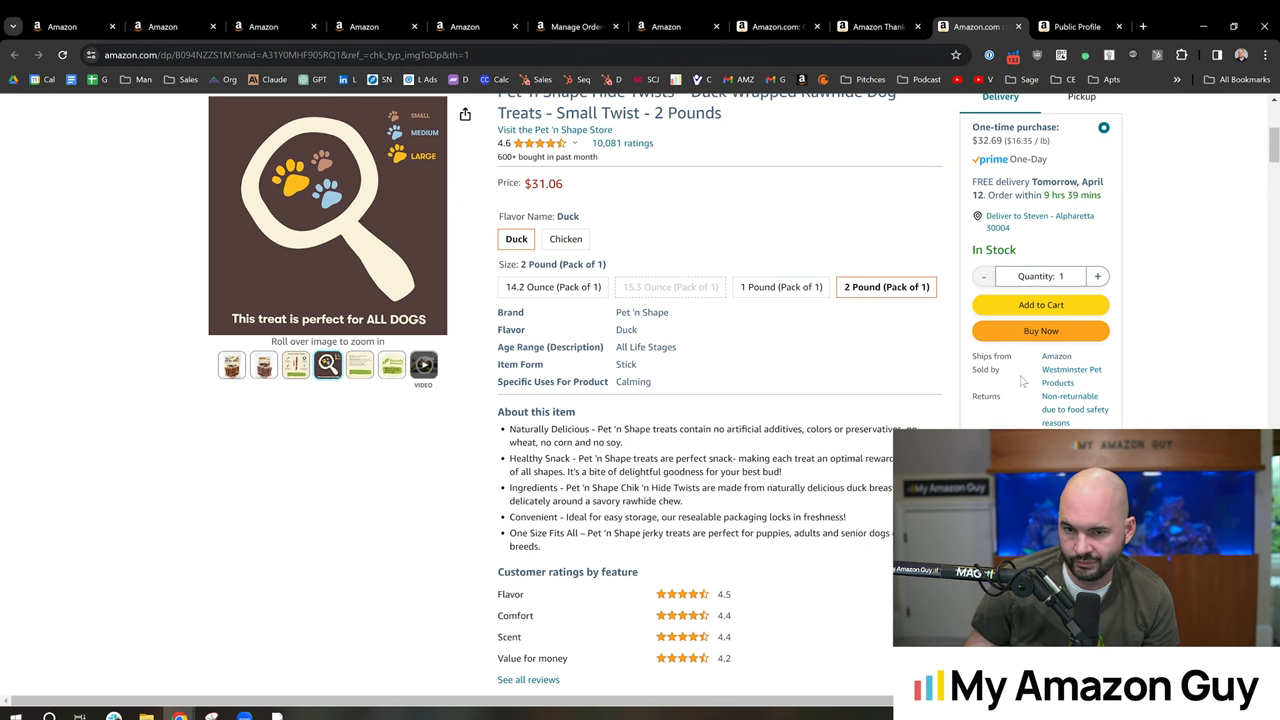
pyautogui.moveTo(1070, 375)
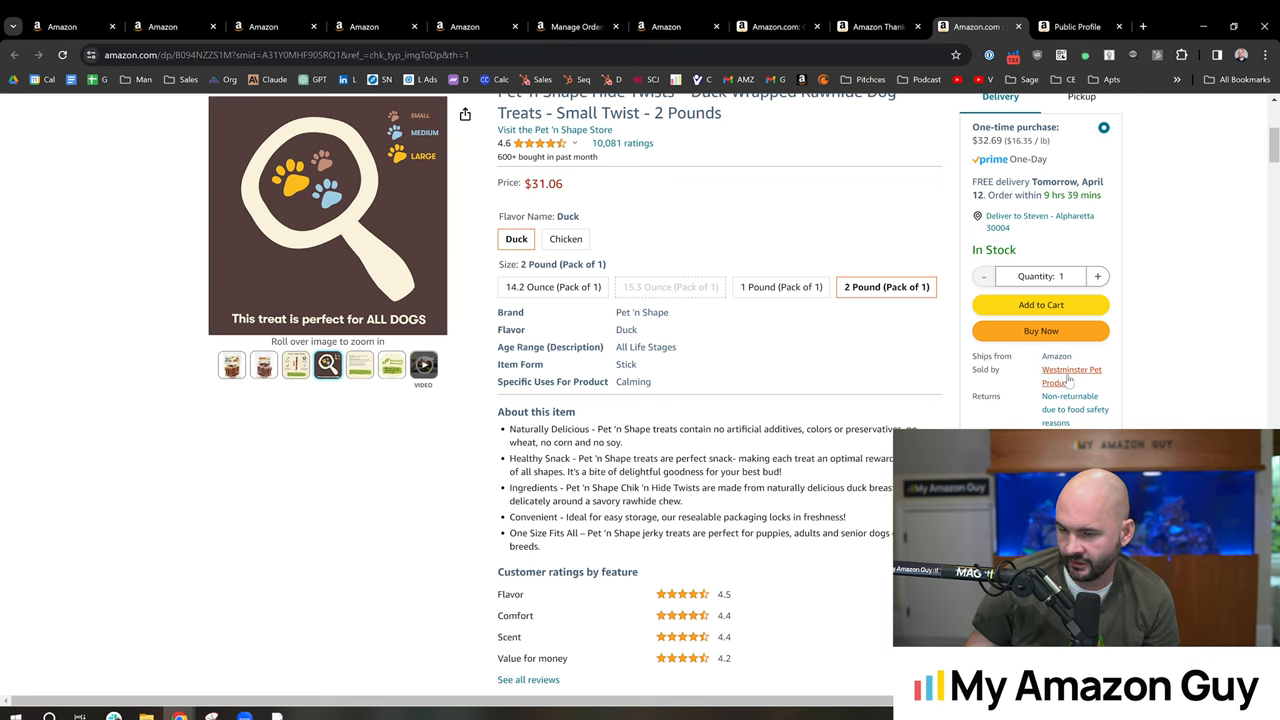
# View Westminster Pet Products' seller profile, select its name, then return to tumbler lid feedback
pyautogui.click(1071, 369)
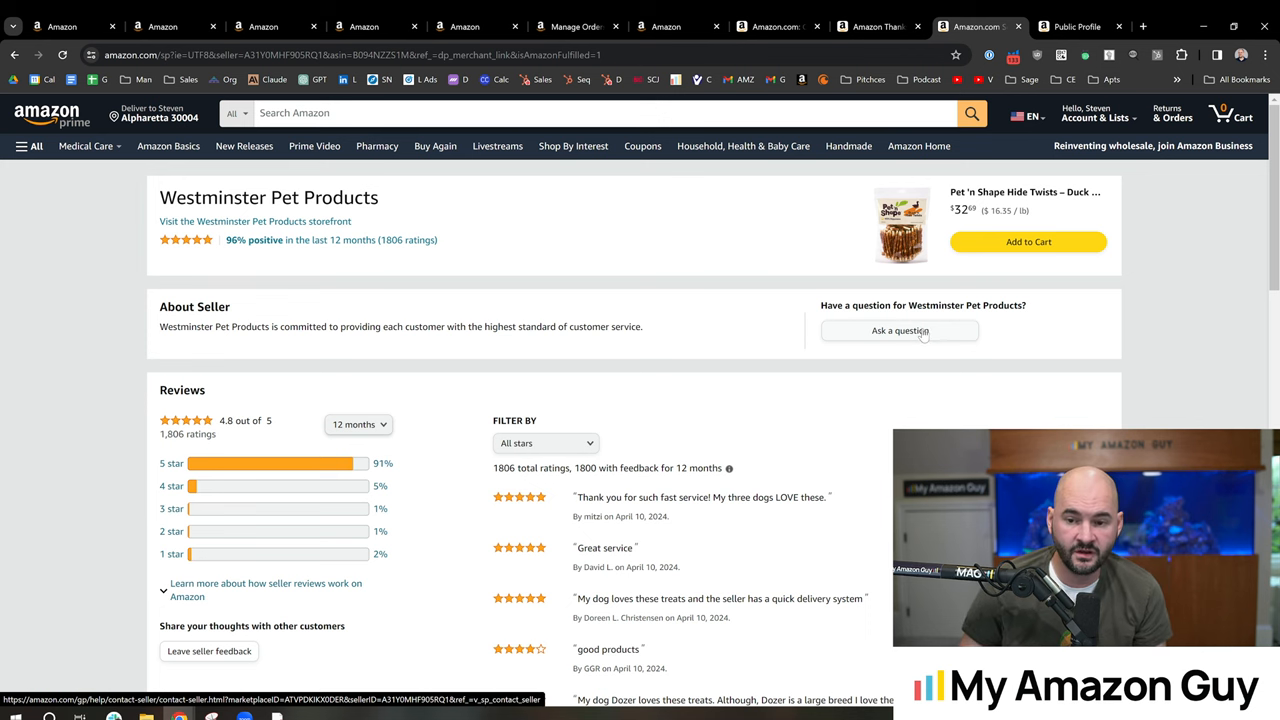
pyautogui.moveTo(895, 331)
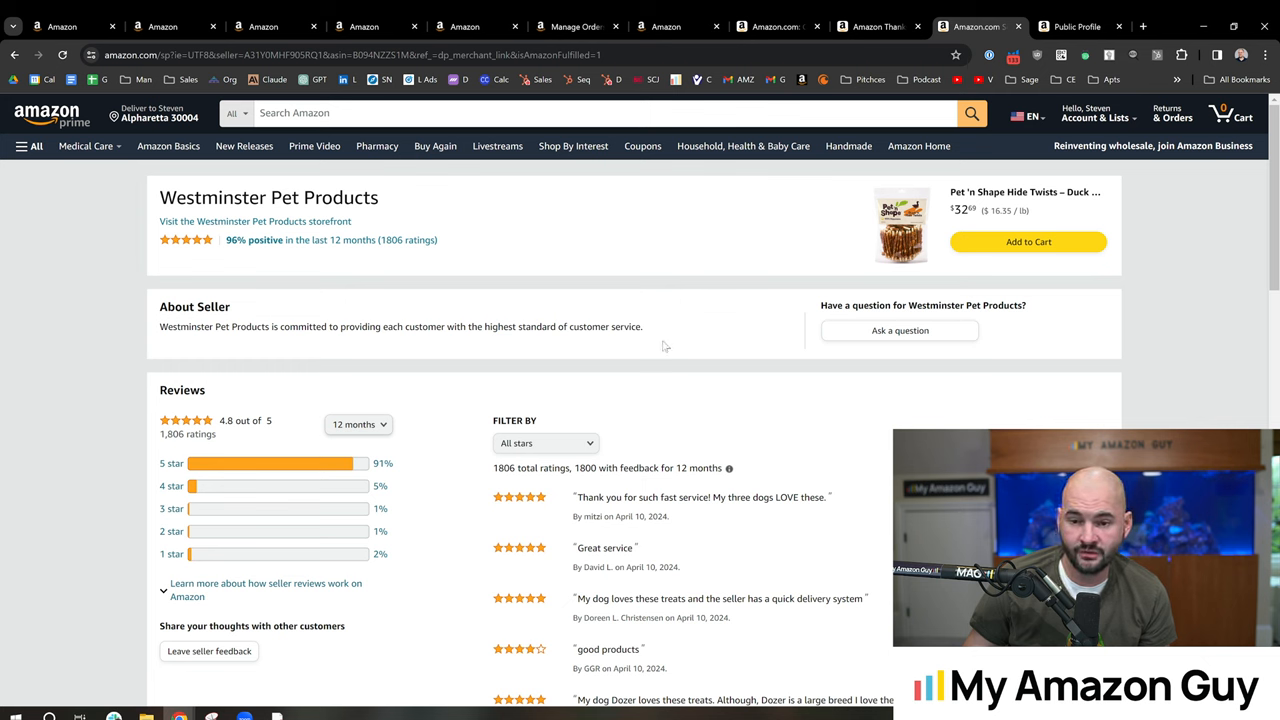
pyautogui.moveTo(727, 298)
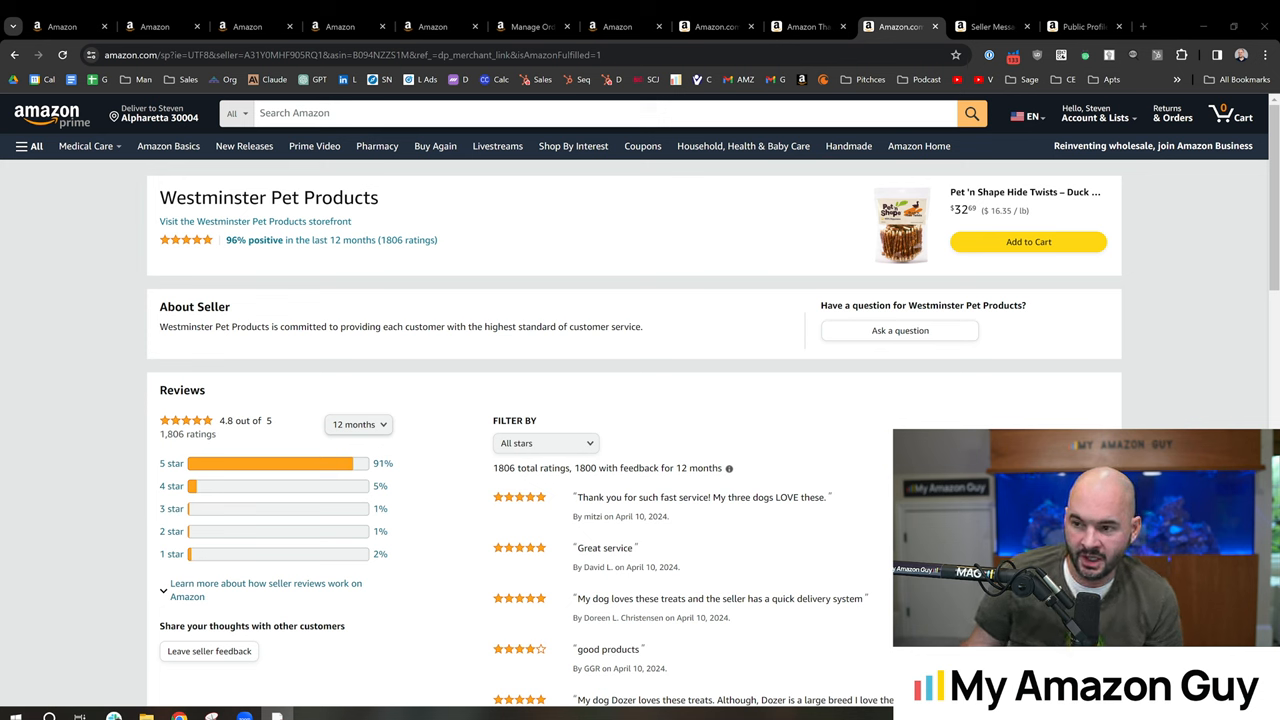
pyautogui.doubleClick(200, 197)
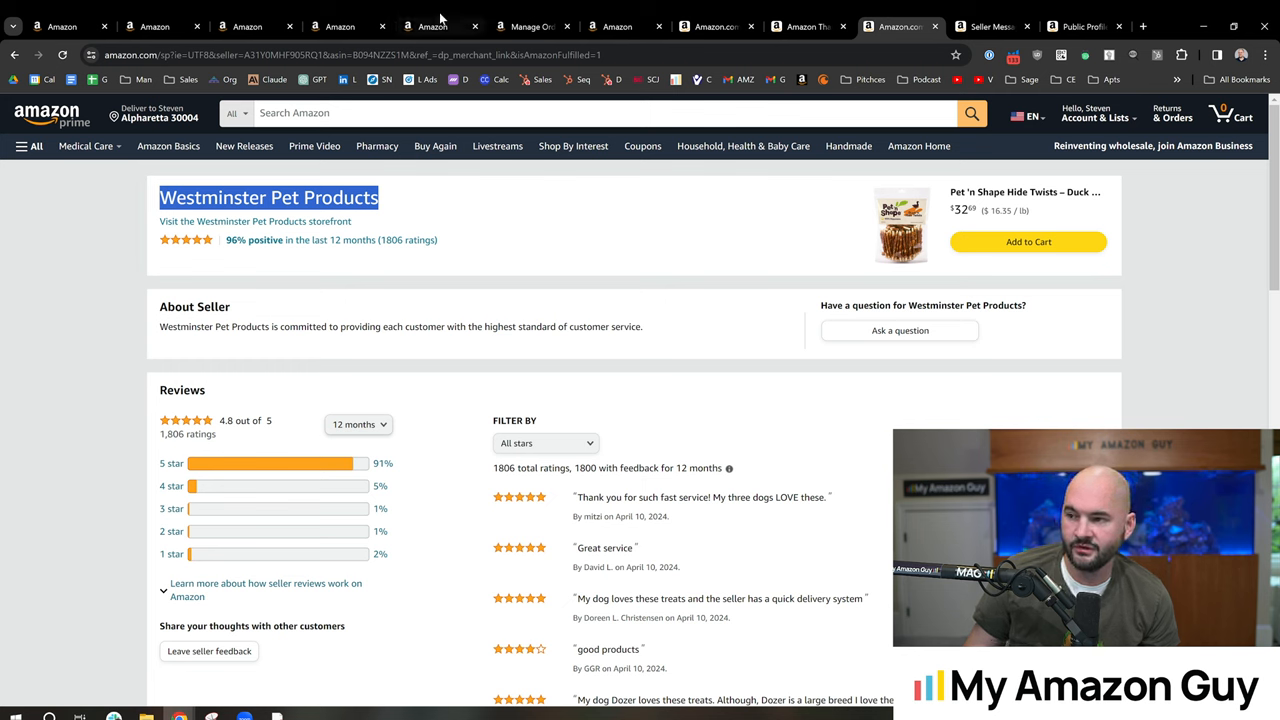
pyautogui.click(432, 26)
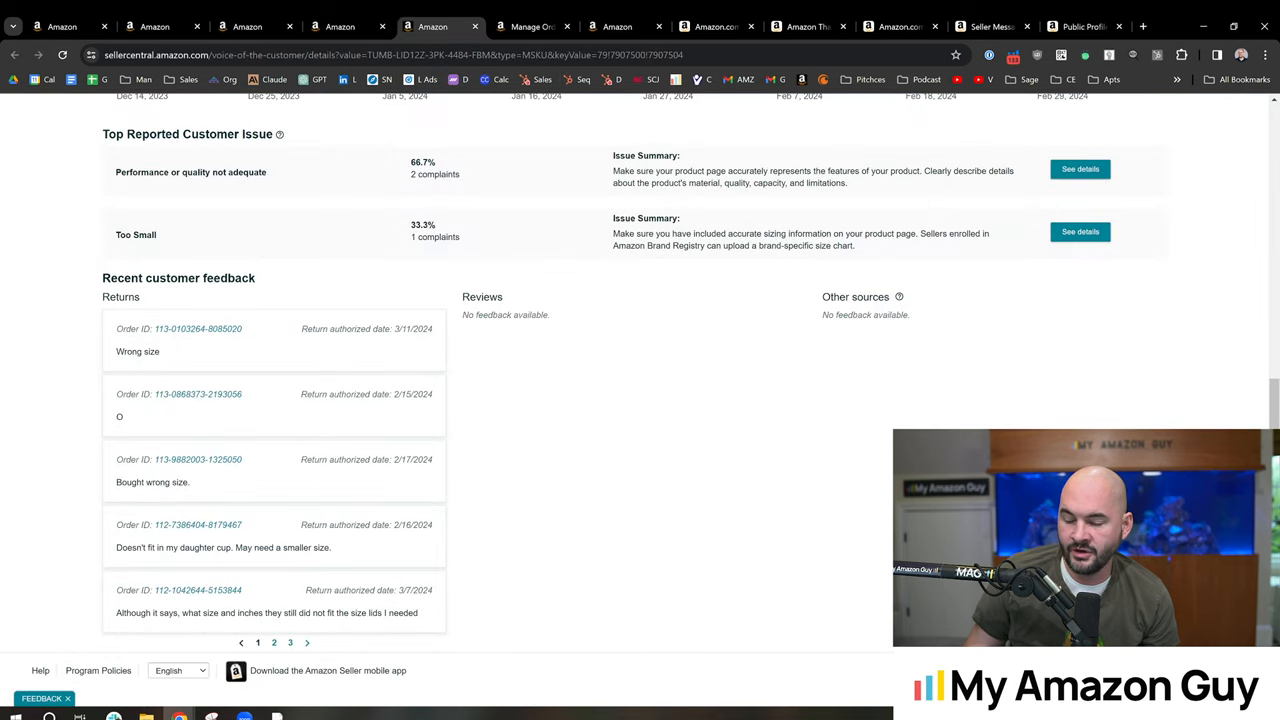